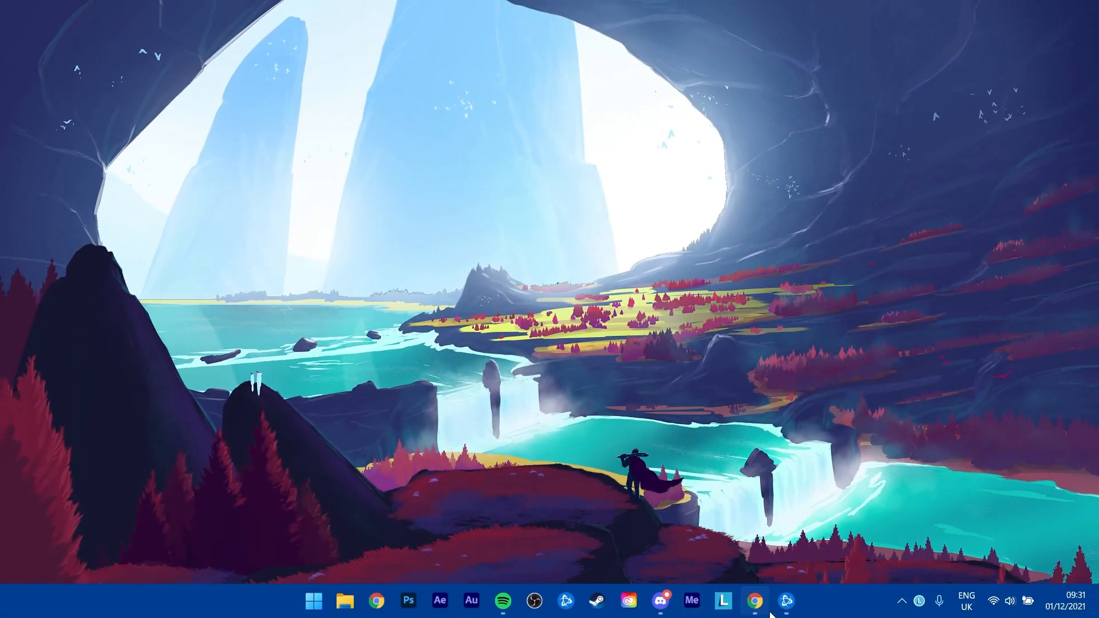
Open dyno.gg in Chrome and start adding the Dyno bot to a server.
{"action": "left_click", "coordinate": [754, 615]}
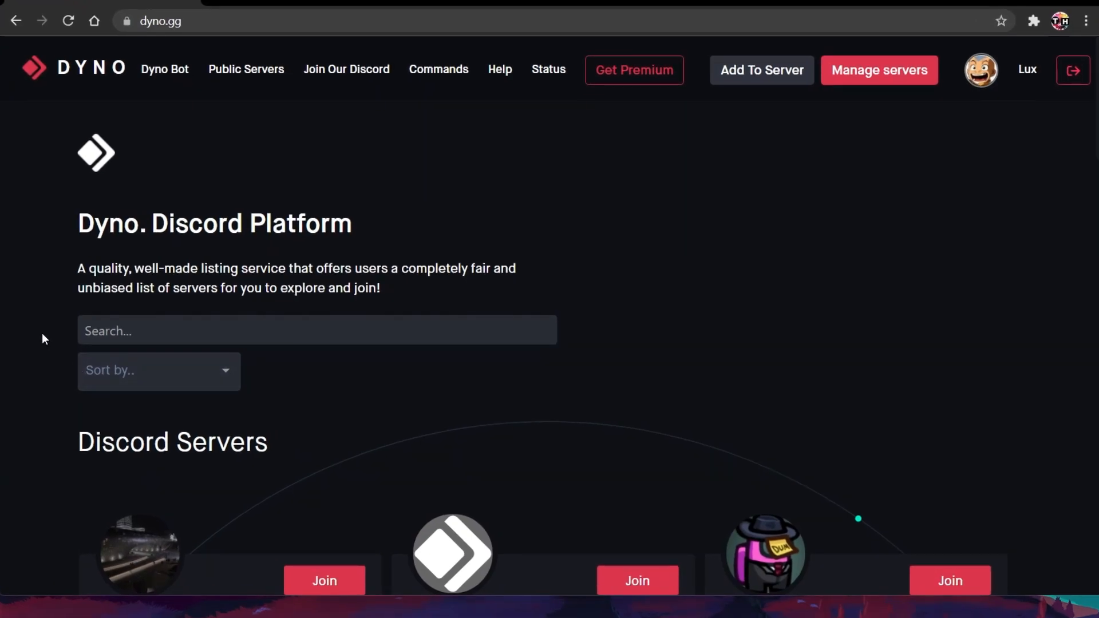
{"action": "mouse_move", "coordinate": [39, 336]}
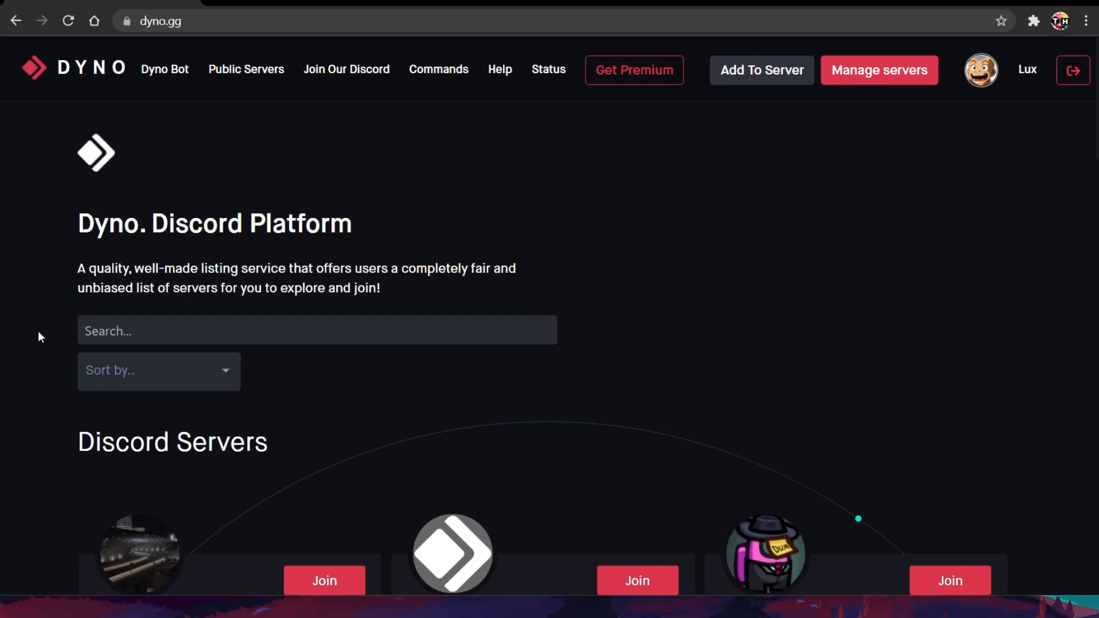
{"action": "mouse_move", "coordinate": [127, 51]}
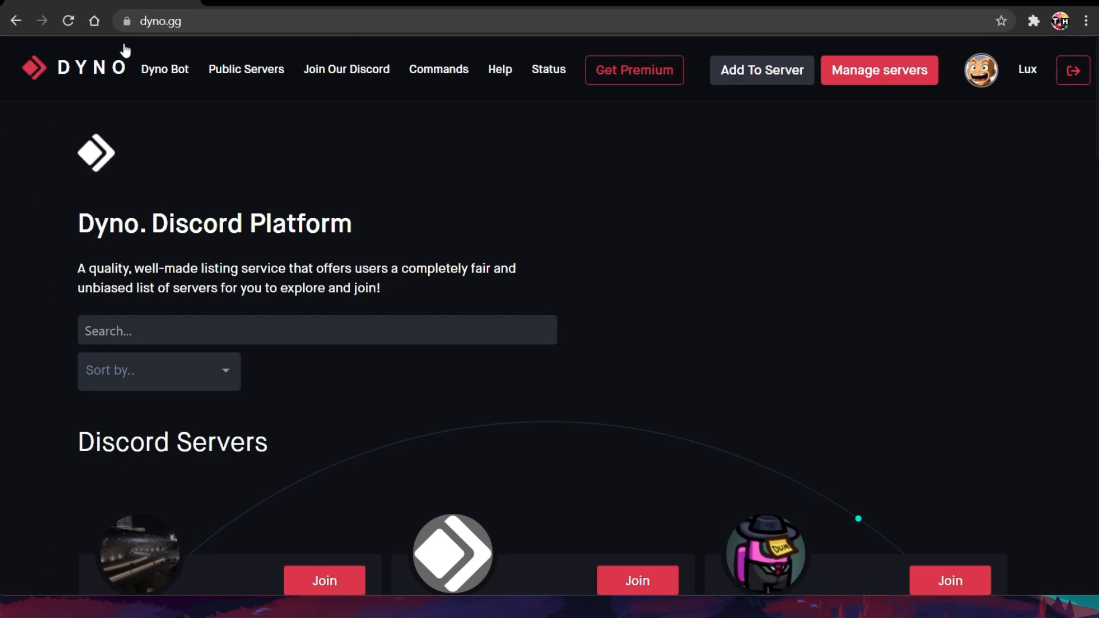
{"action": "left_click", "coordinate": [163, 22]}
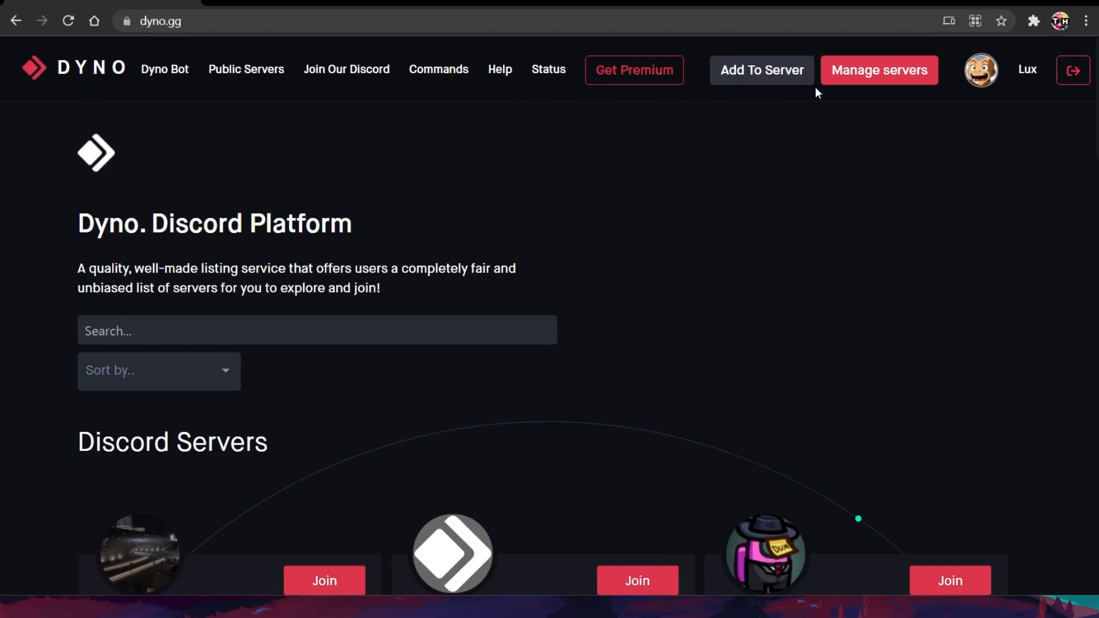
{"action": "mouse_move", "coordinate": [979, 75]}
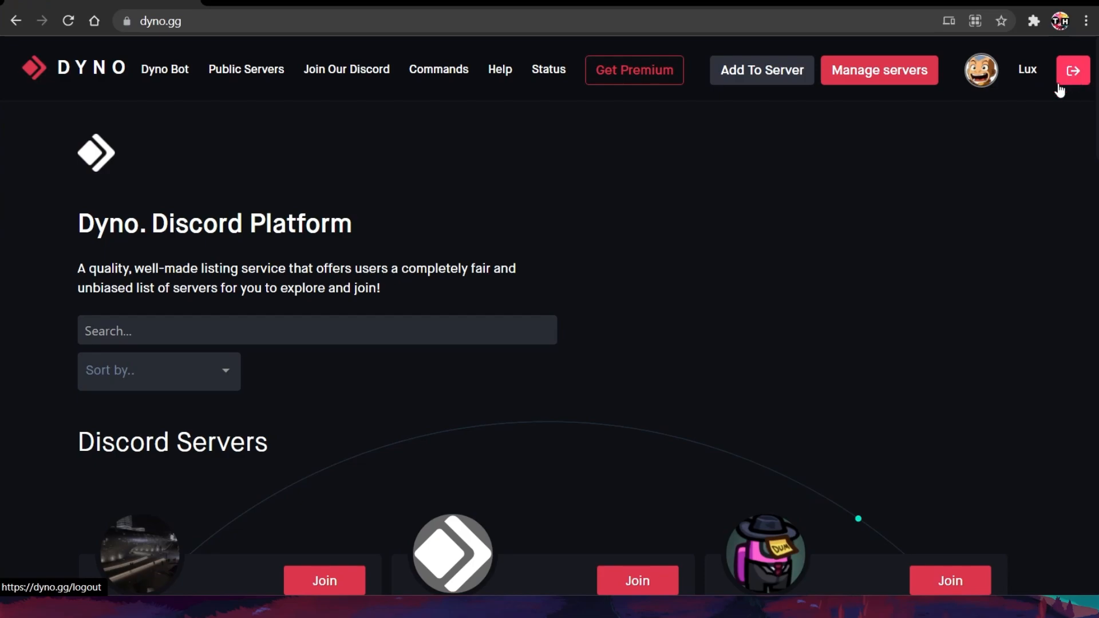
{"action": "left_click", "coordinate": [762, 69]}
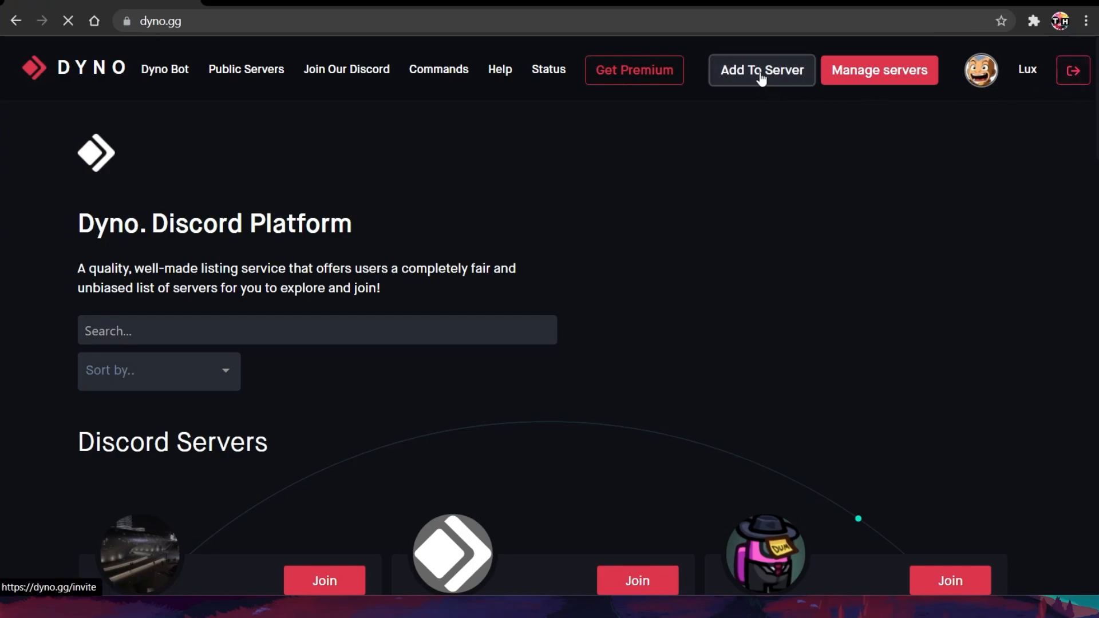
Authorize Dyno to join the Tech How server, then minimise the browser.
{"action": "left_click", "coordinate": [762, 70]}
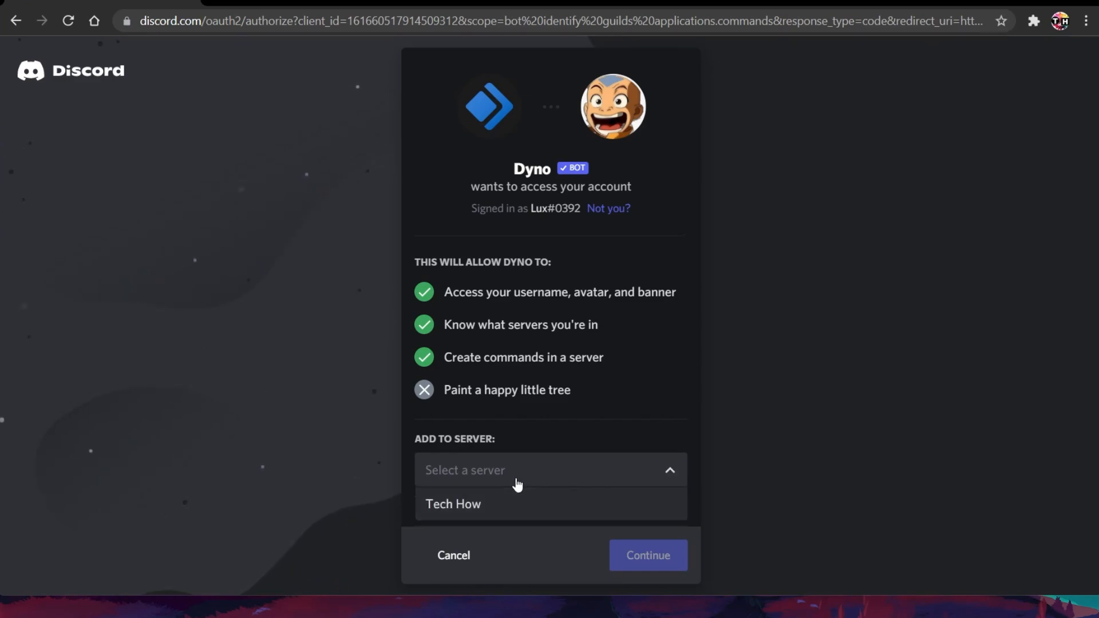
{"action": "left_click", "coordinate": [453, 504]}
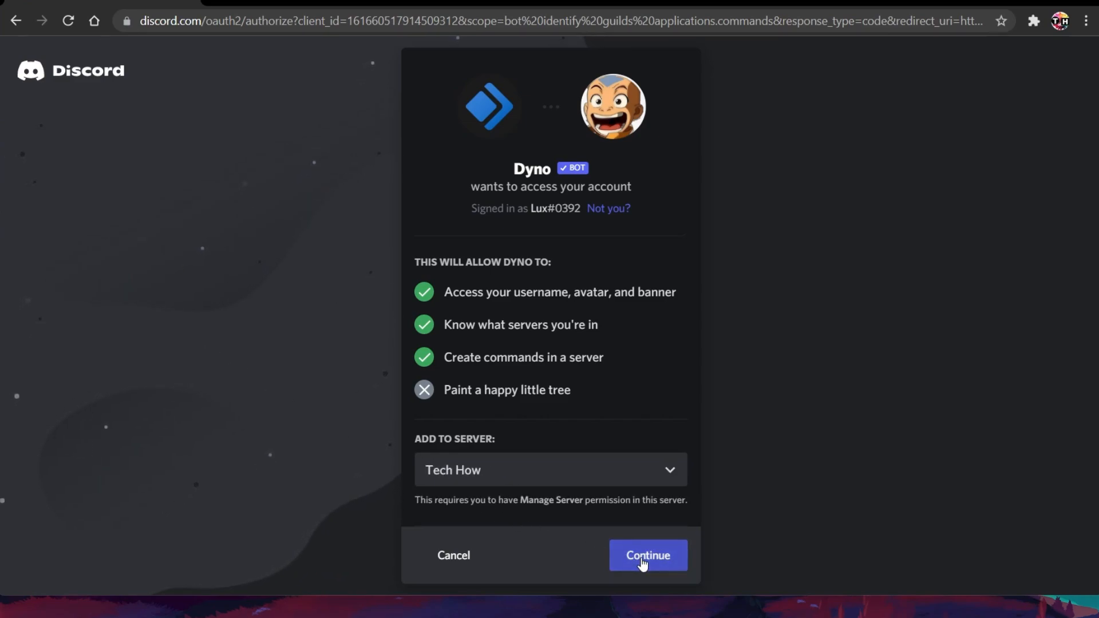
{"action": "left_click", "coordinate": [648, 555]}
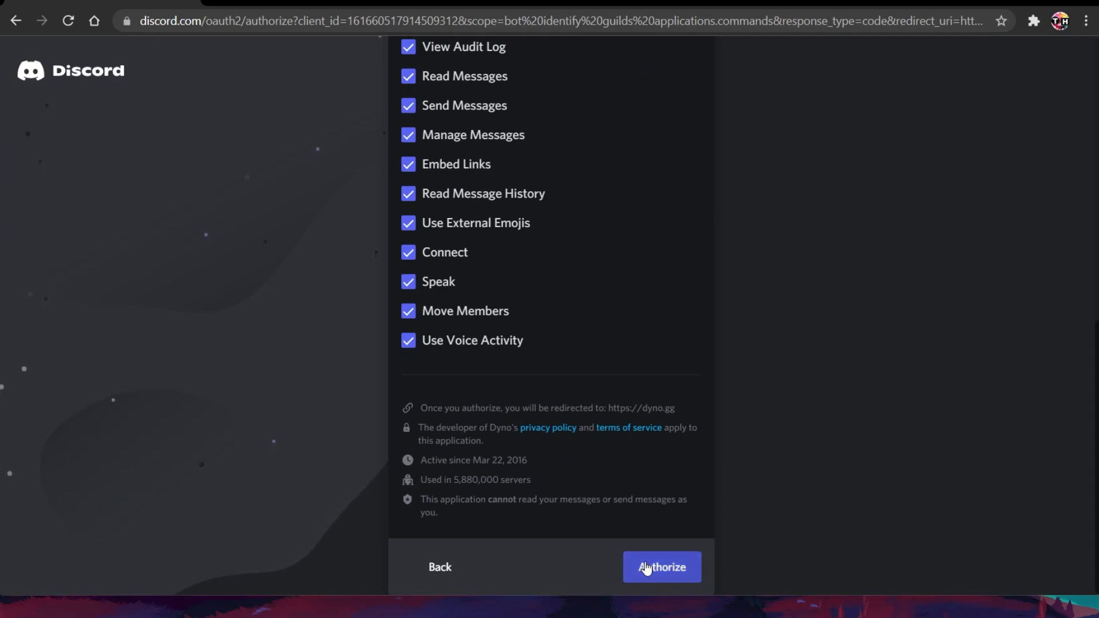
{"action": "left_click", "coordinate": [662, 567]}
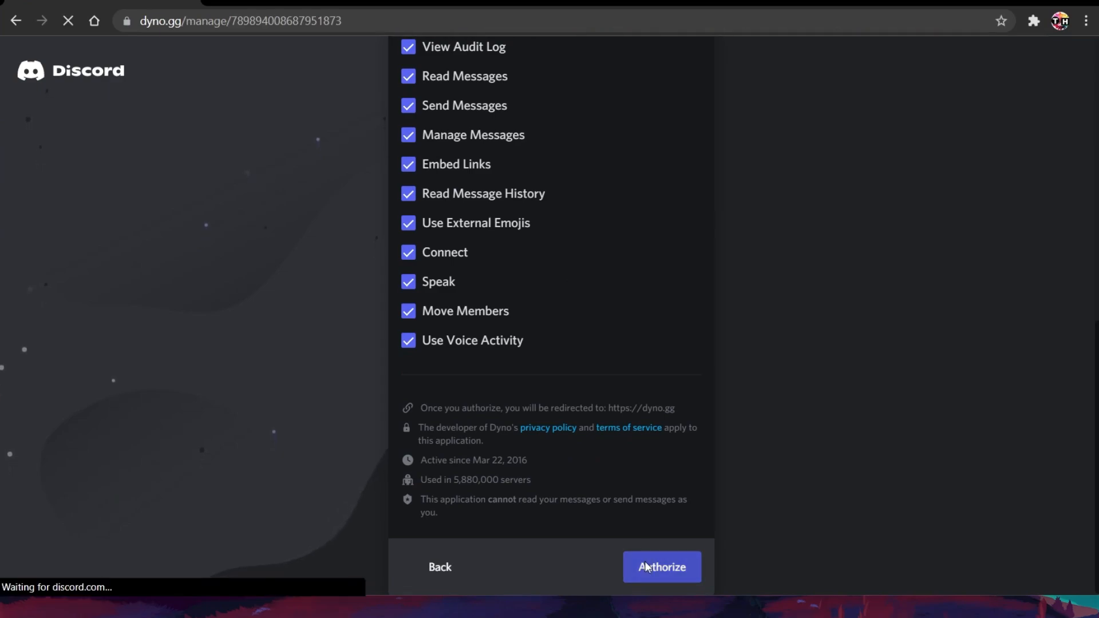
{"action": "left_click", "coordinate": [662, 567]}
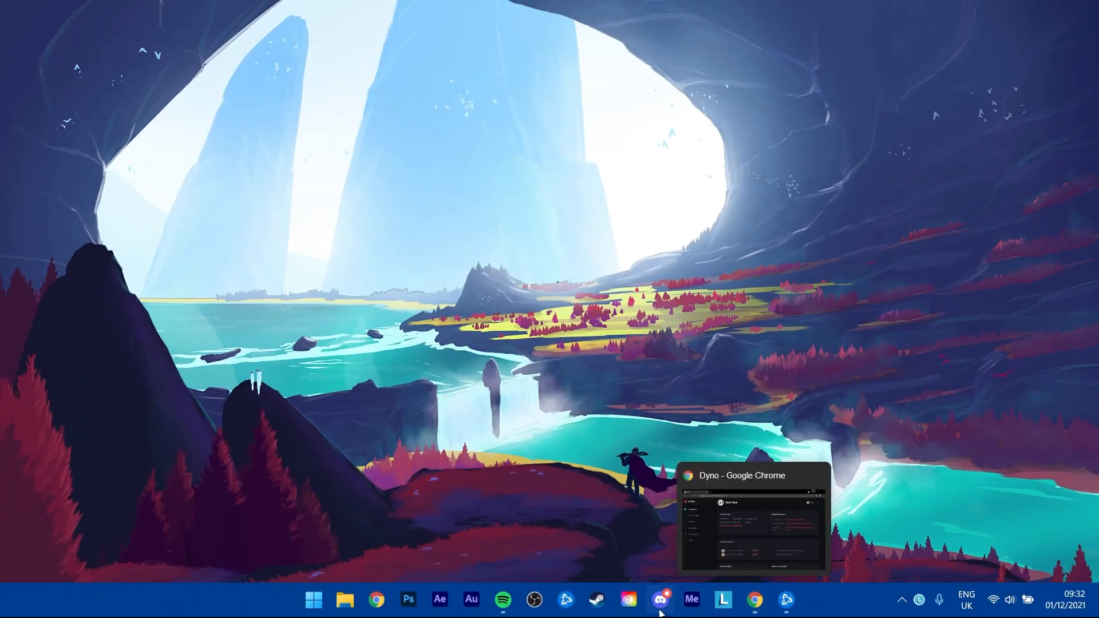
Switch to Discord's Tech How Roles settings and start a new role.
{"action": "left_click", "coordinate": [661, 600]}
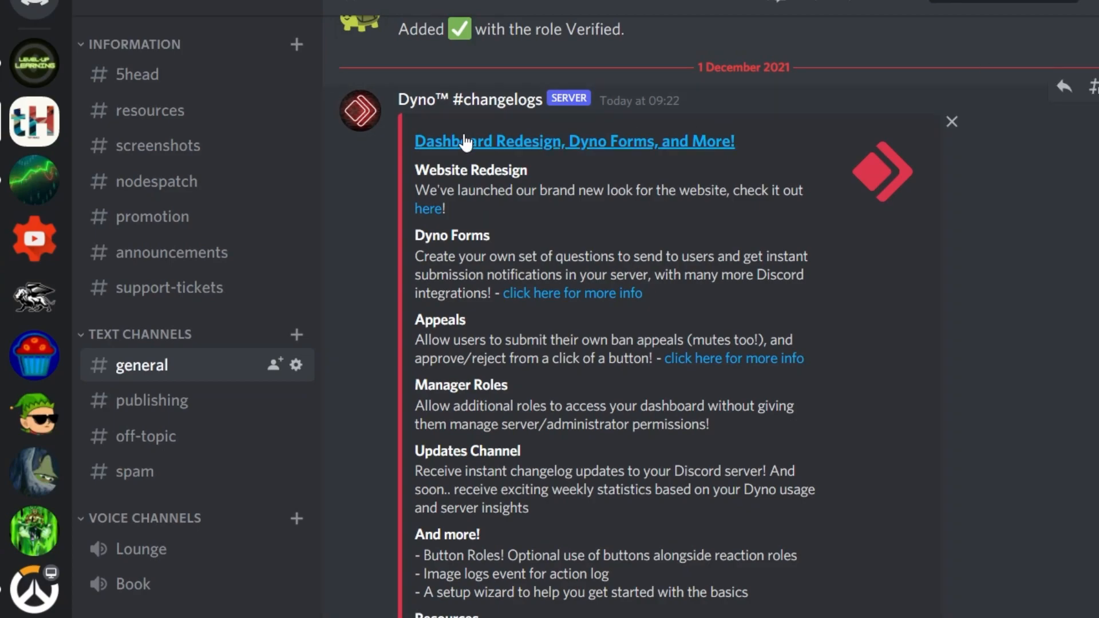
{"action": "mouse_move", "coordinate": [34, 117]}
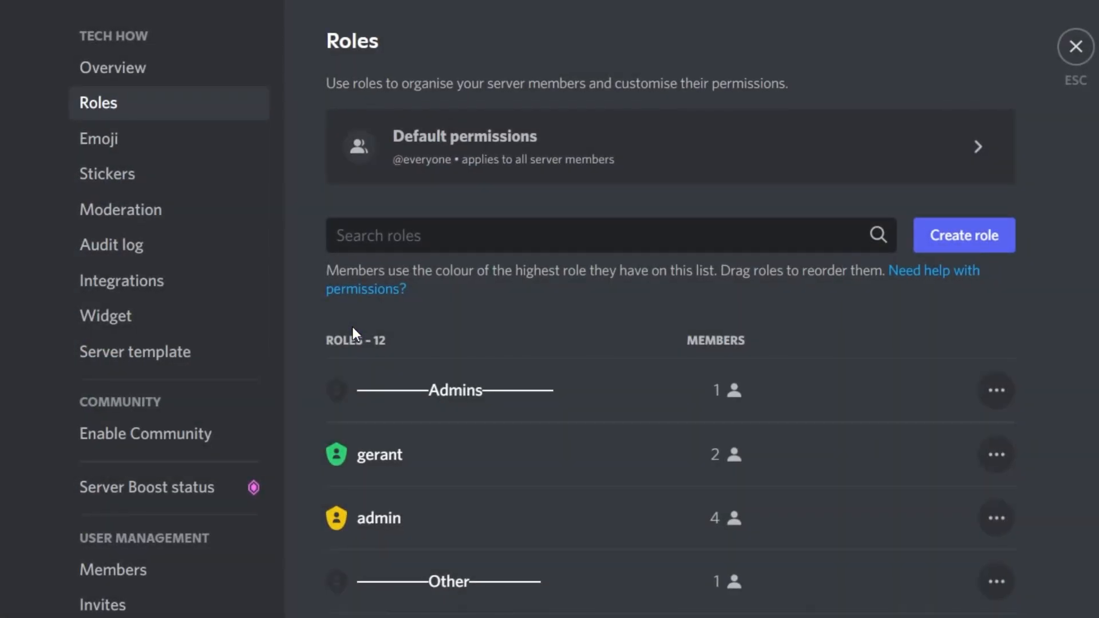
{"action": "left_click", "coordinate": [964, 236]}
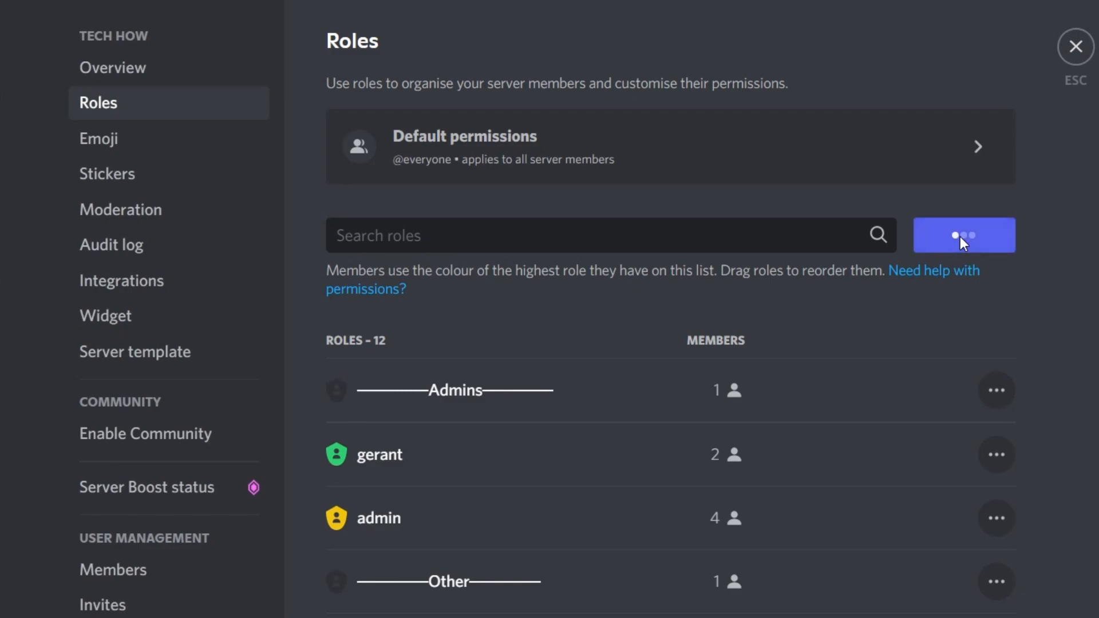
Name the new role Administrators, review its permissions, and open the Admins divider role.
{"action": "left_click", "coordinate": [964, 235]}
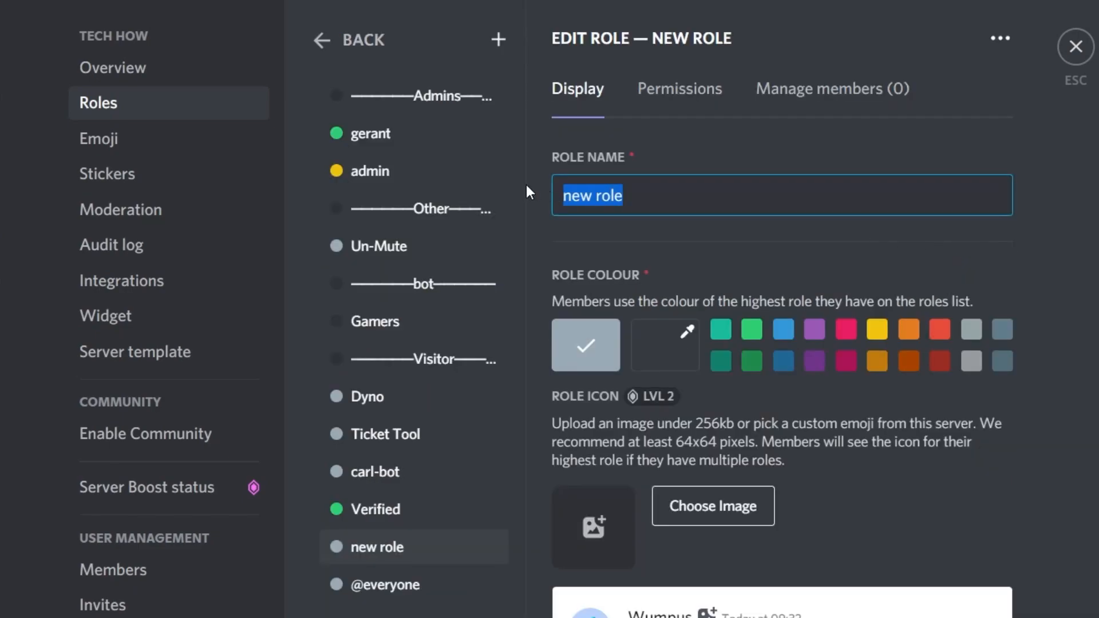
{"action": "type", "text": "Administ"}
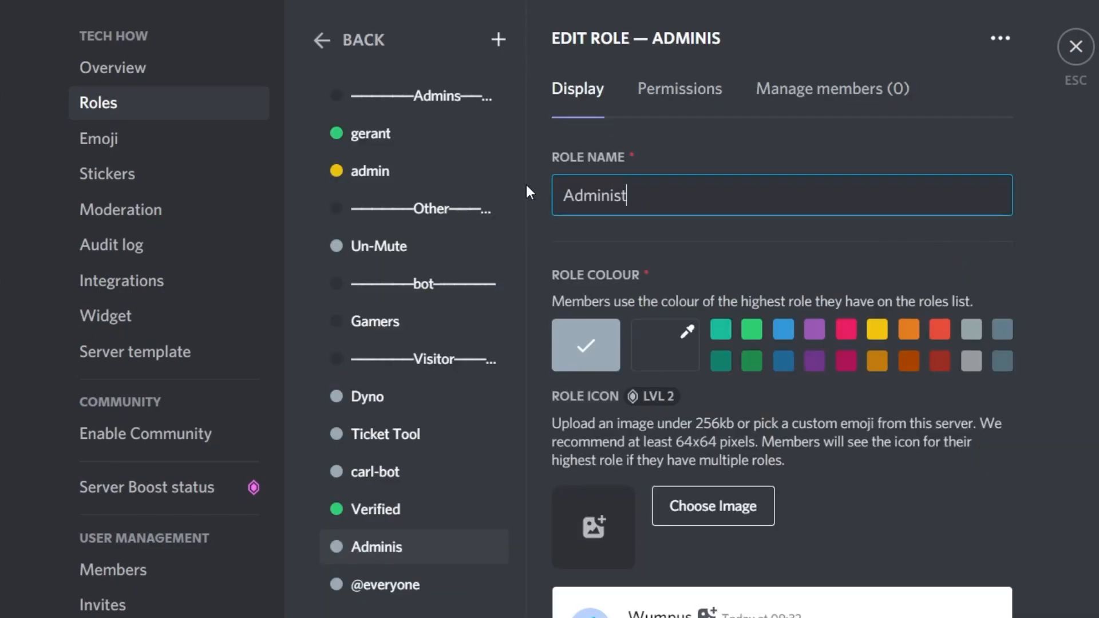
{"action": "type", "text": "rators"}
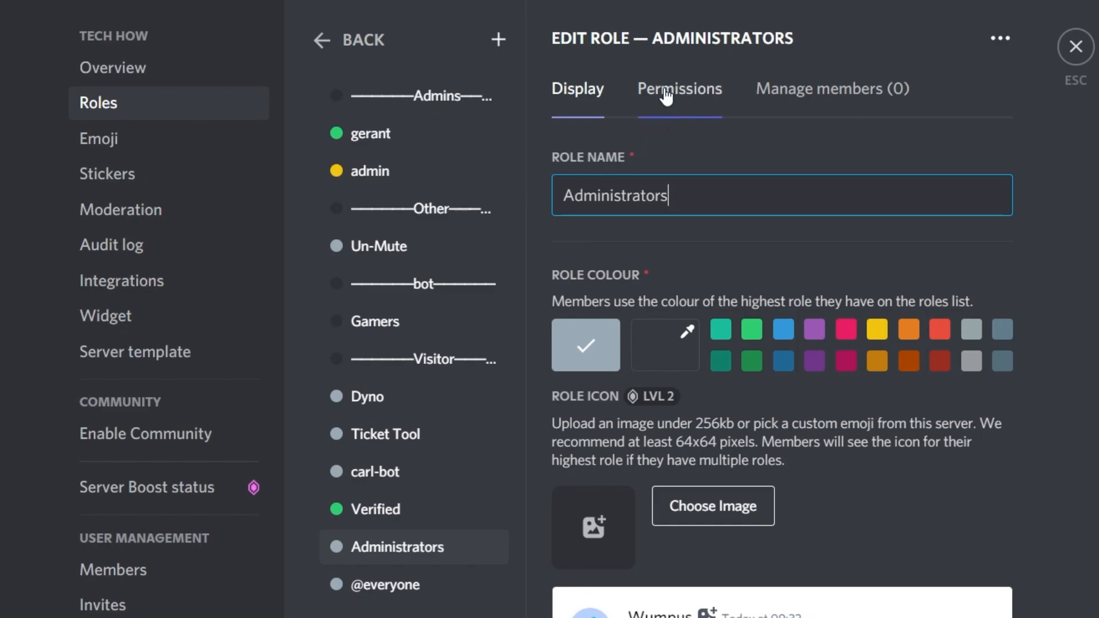
{"action": "left_click", "coordinate": [679, 89]}
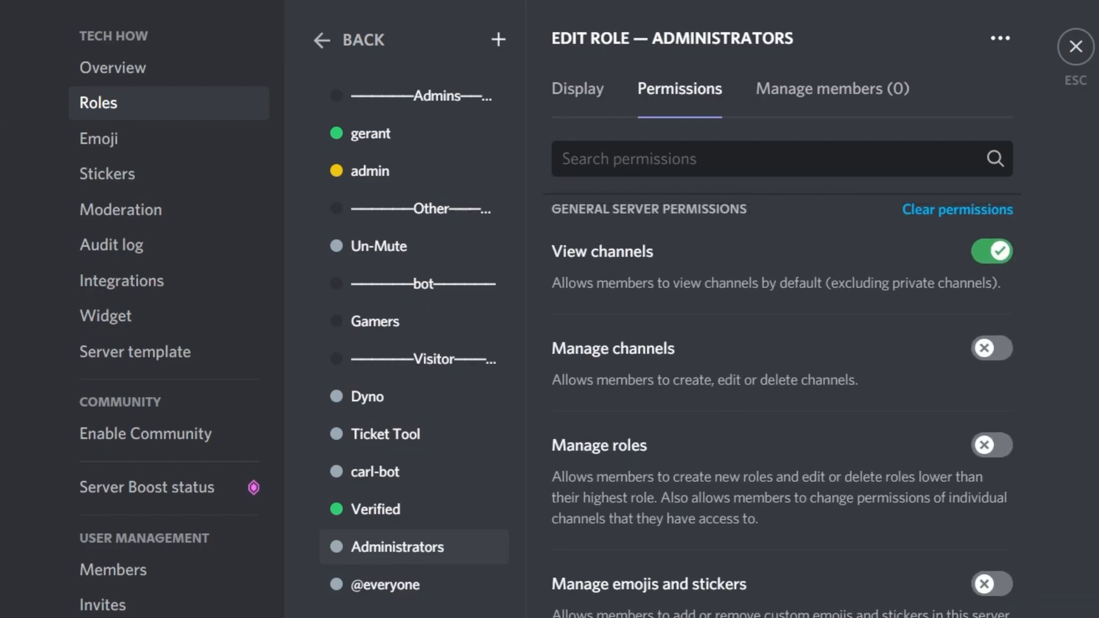
{"action": "left_click", "coordinate": [577, 89]}
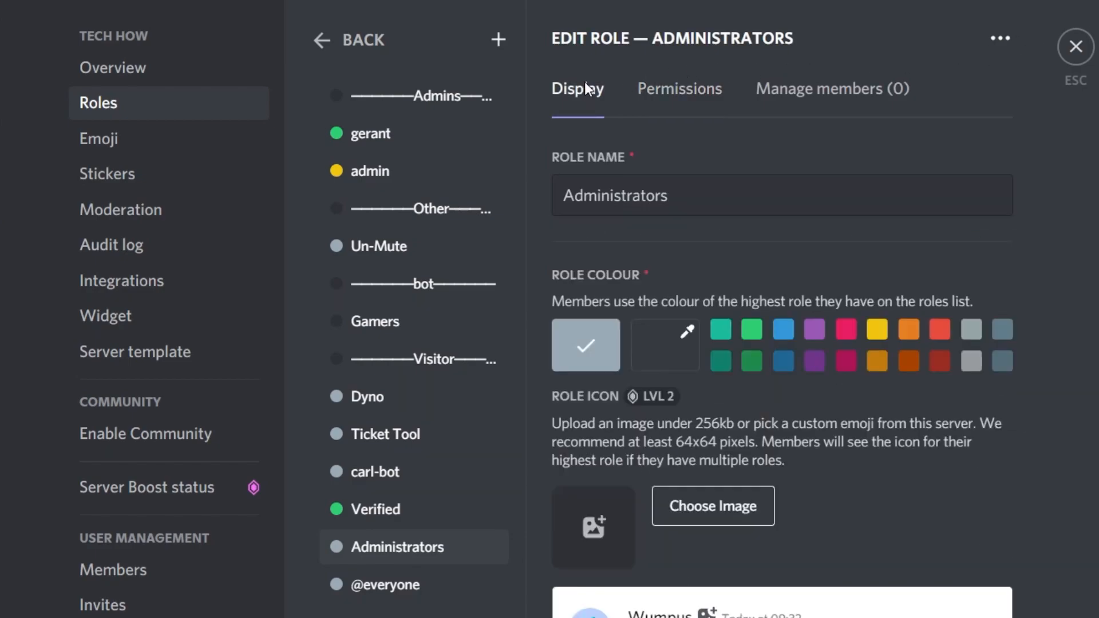
{"action": "left_click", "coordinate": [415, 96]}
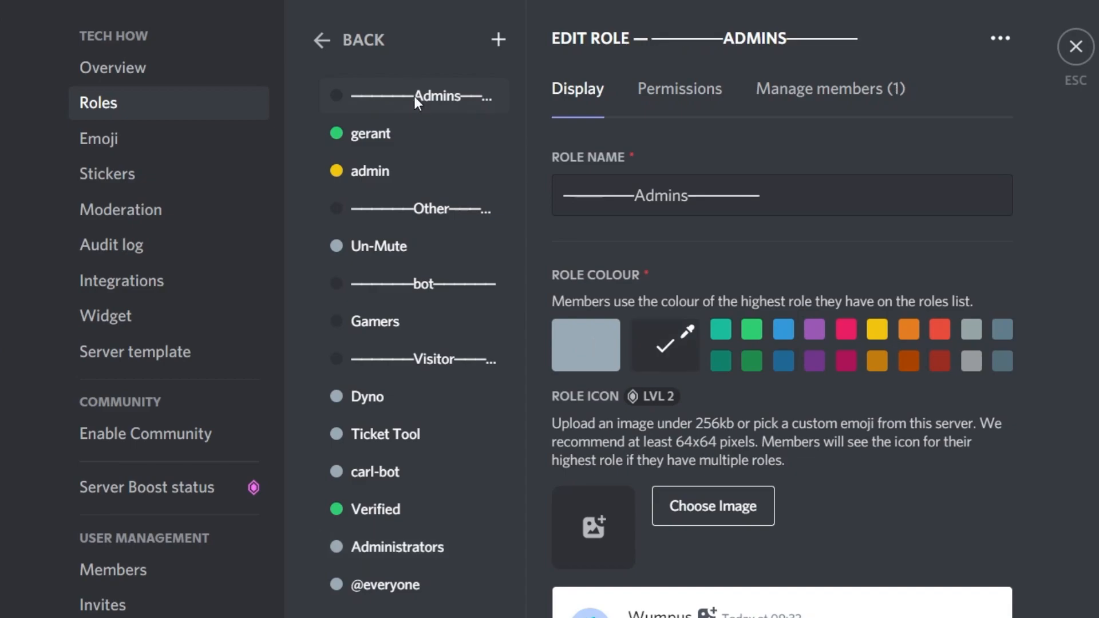
Check the Admins divider's #2f3136 custom colour and select its trailing dash characters.
{"action": "left_click", "coordinate": [665, 345]}
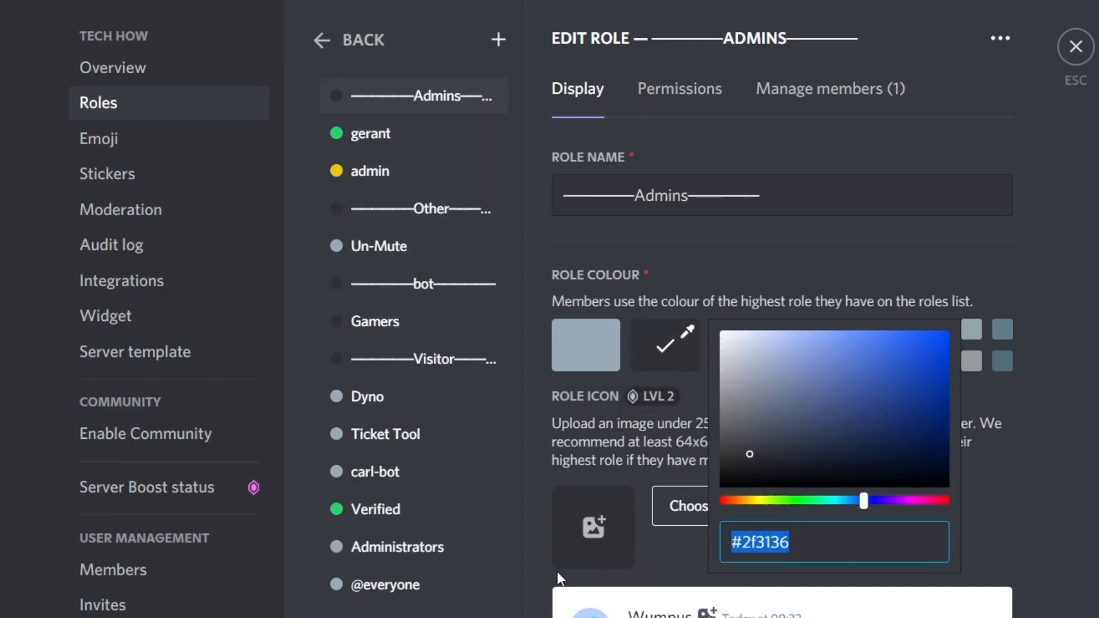
{"action": "left_click", "coordinate": [398, 547]}
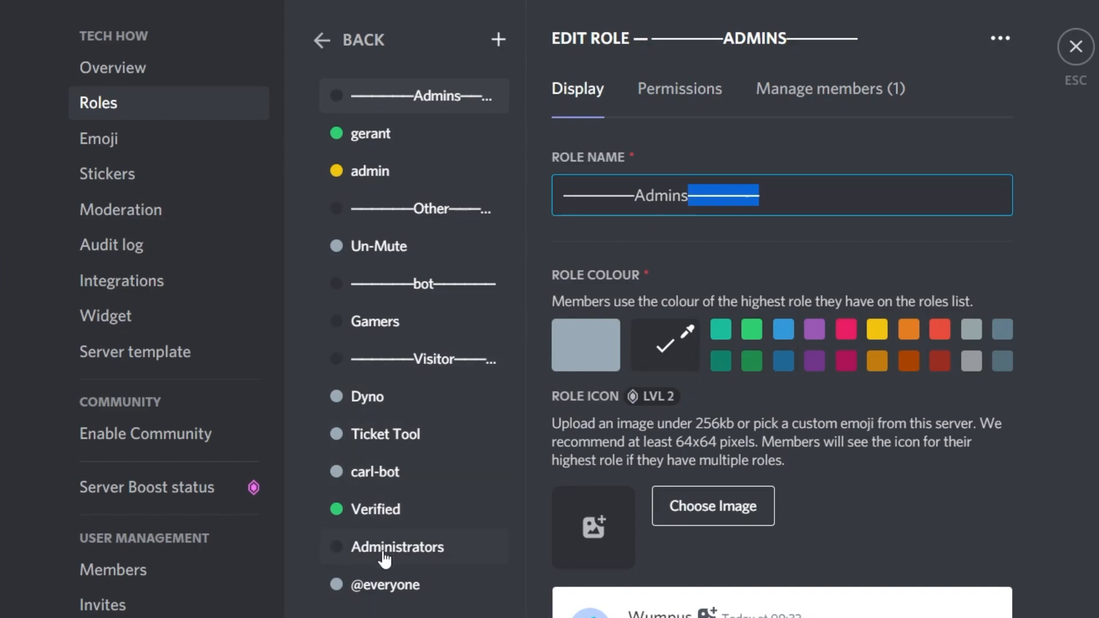
Drag the ——Administrators—— divider role to the top of the list and close settings.
{"action": "left_click", "coordinate": [398, 547]}
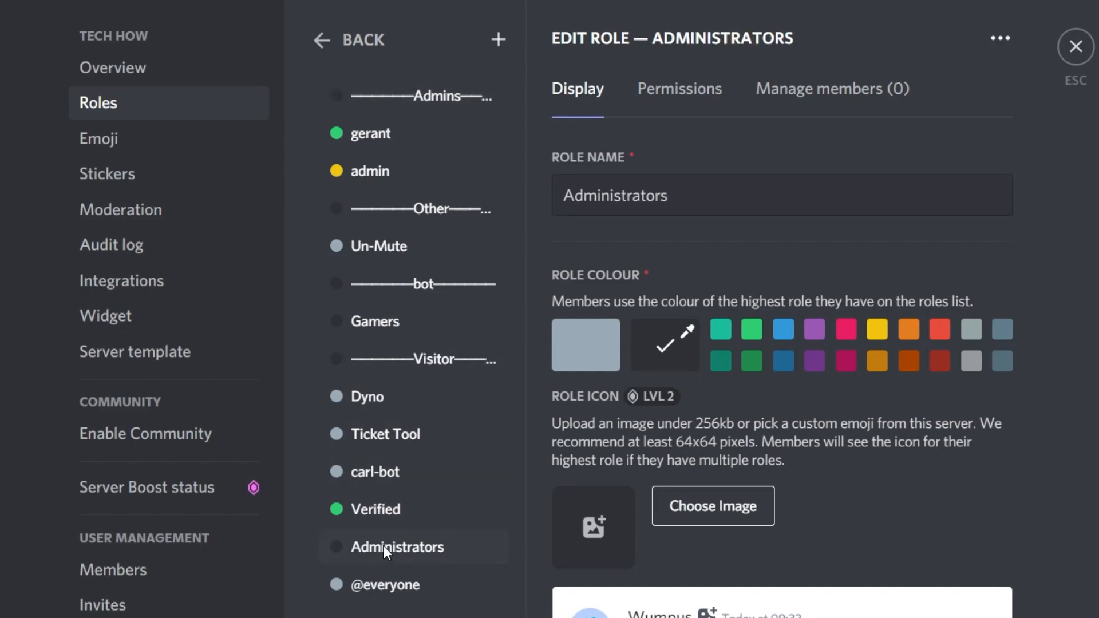
{"action": "mouse_move", "coordinate": [535, 572]}
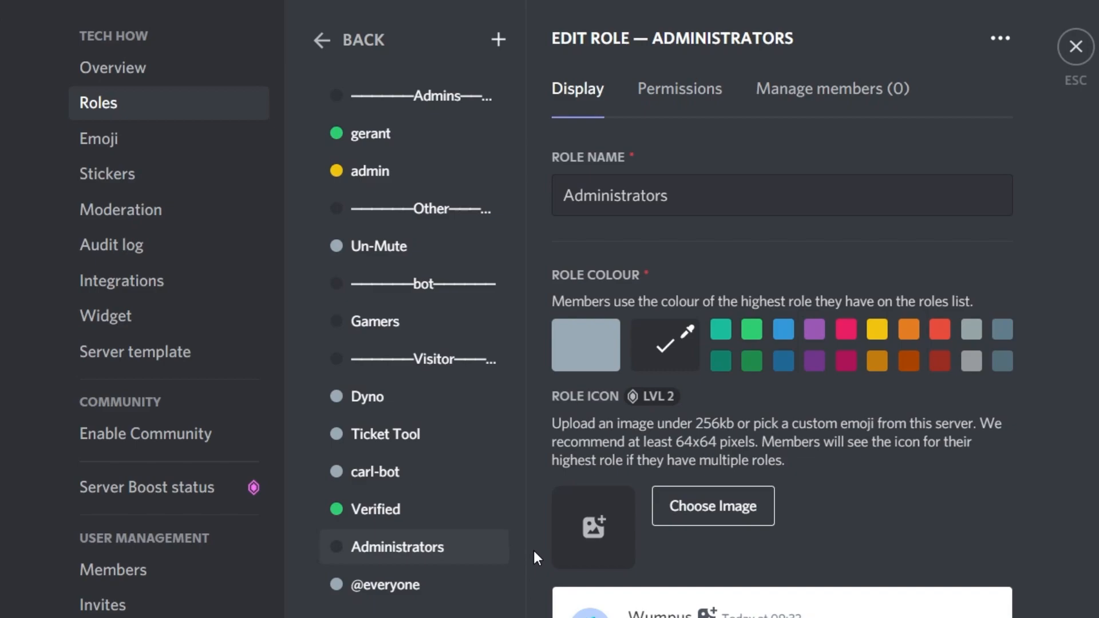
{"action": "mouse_move", "coordinate": [536, 356]}
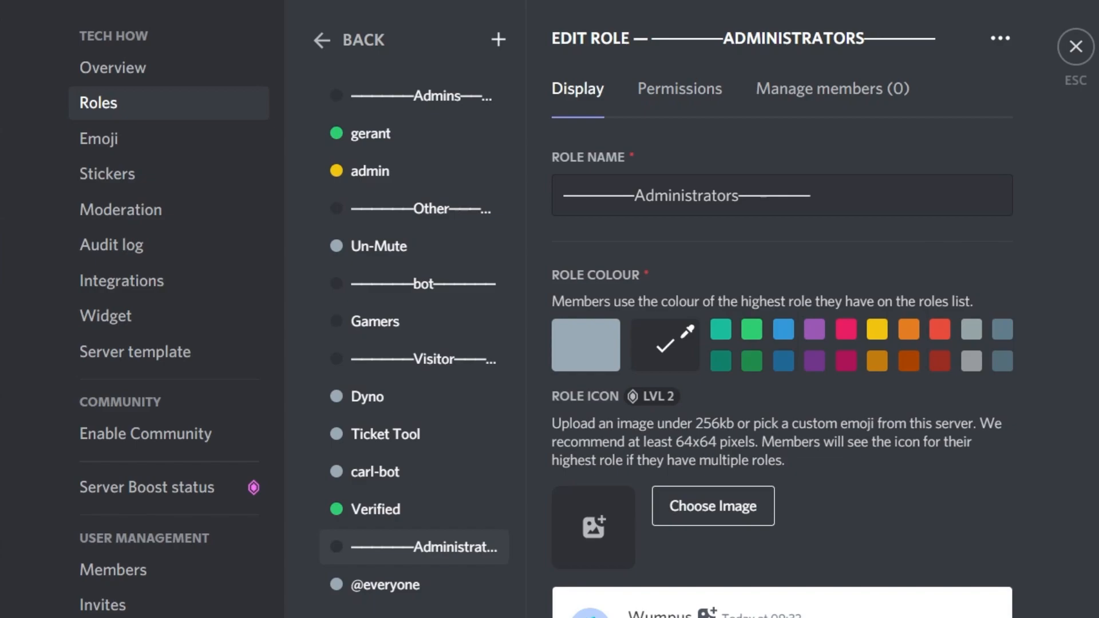
{"action": "mouse_move", "coordinate": [529, 568]}
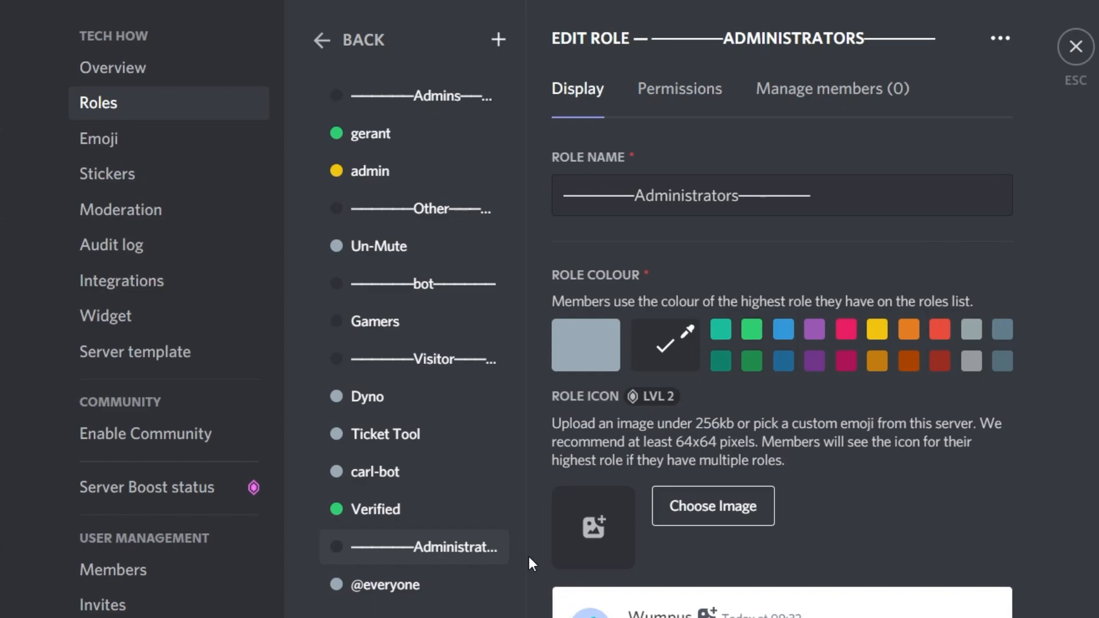
{"action": "mouse_move", "coordinate": [403, 558]}
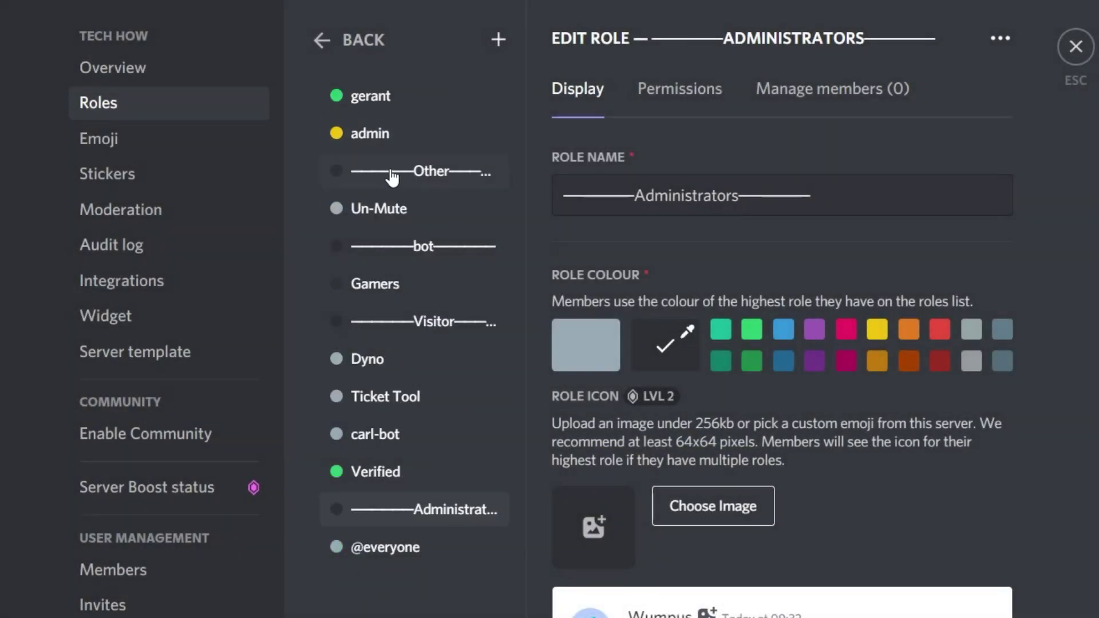
{"action": "left_click_drag", "start_coordinate": [431, 509], "coordinate": [403, 112]}
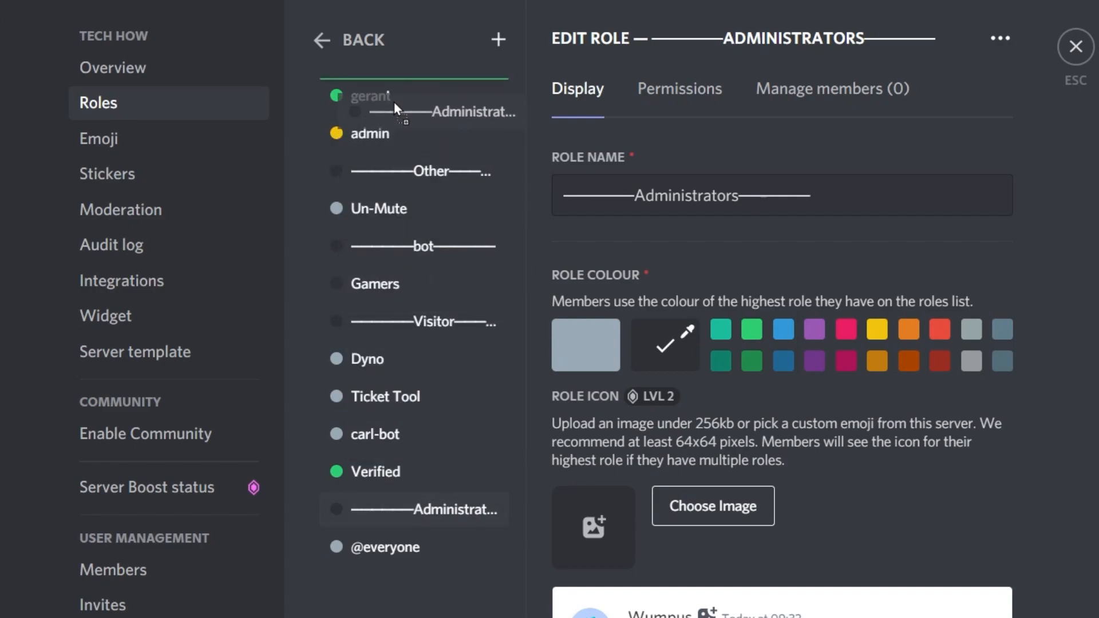
{"action": "left_click_drag", "start_coordinate": [420, 509], "coordinate": [420, 96]}
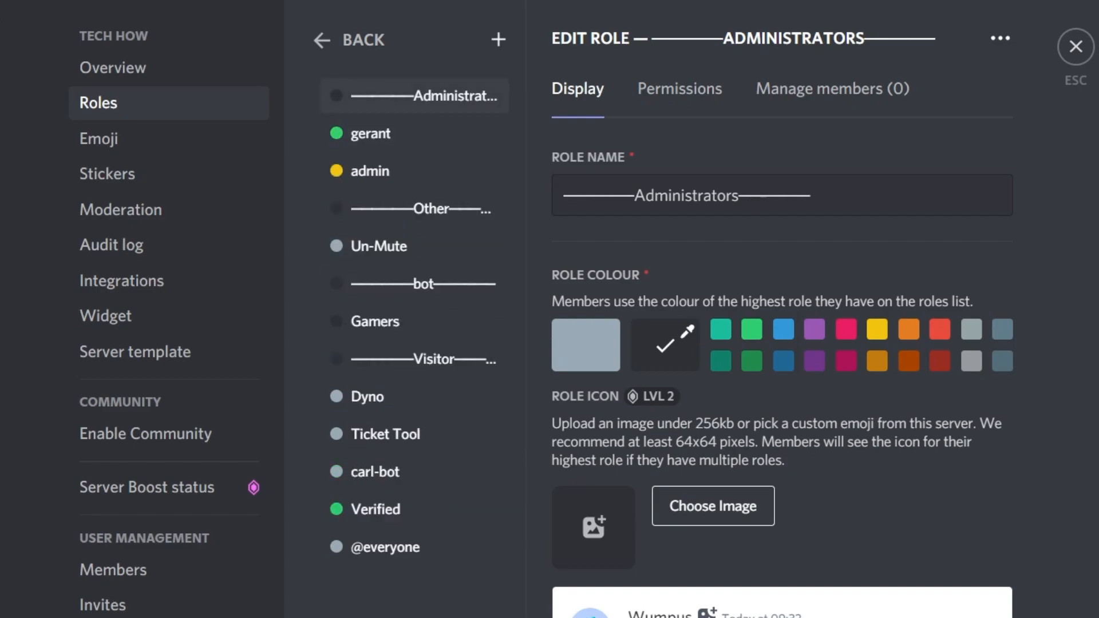
{"action": "mouse_move", "coordinate": [994, 595]}
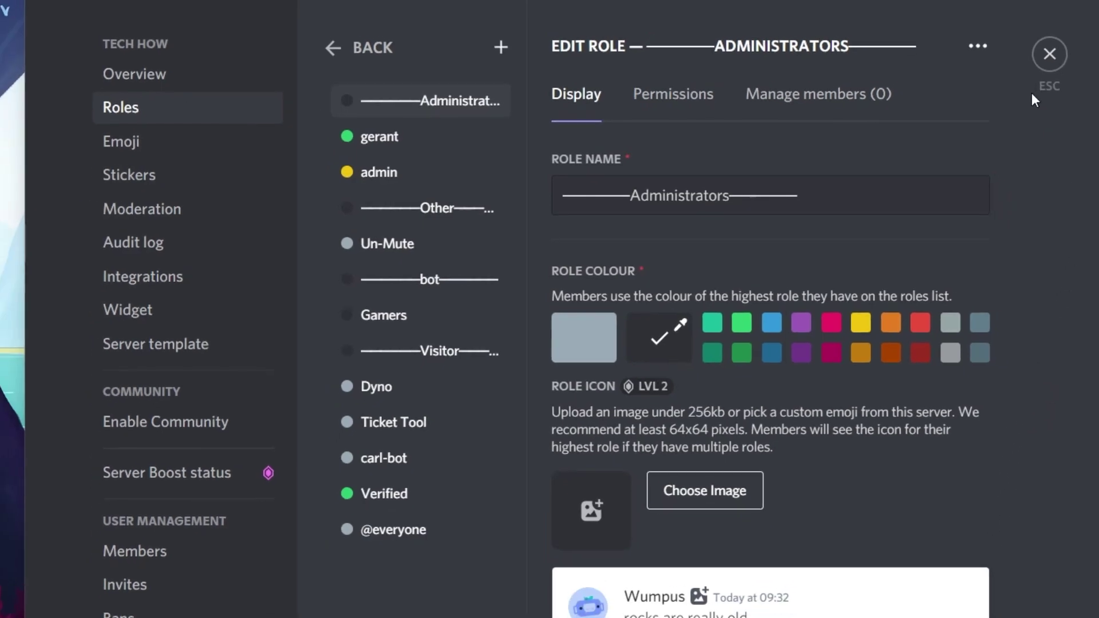
{"action": "left_click", "coordinate": [1052, 55]}
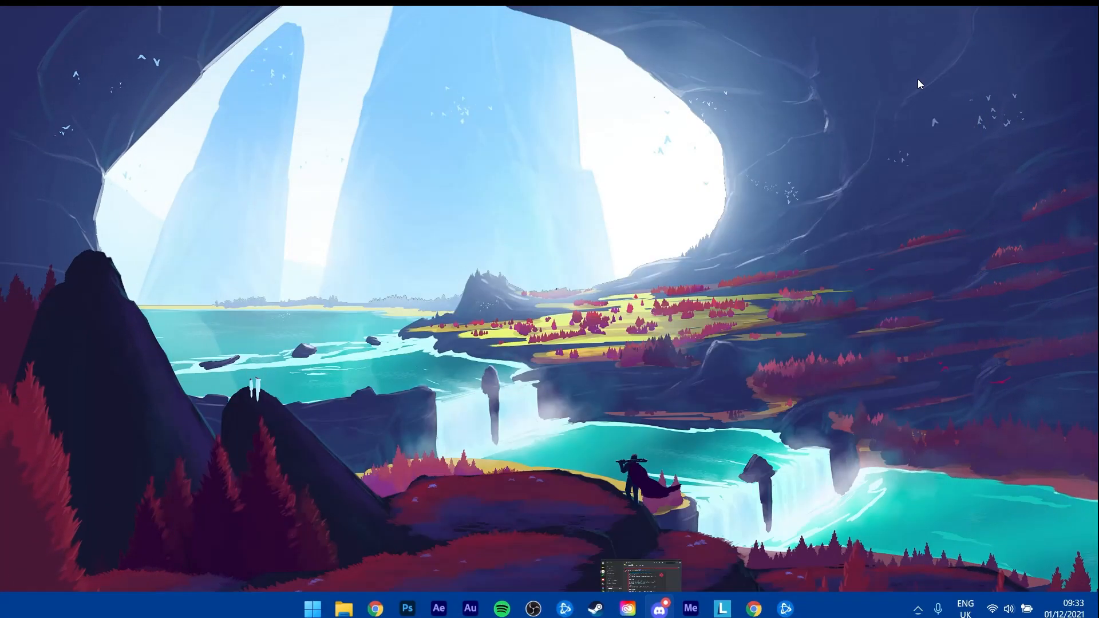
In Chrome, open Dyno's Manage servers for Tech How and go to Modules.
{"action": "left_click", "coordinate": [748, 609]}
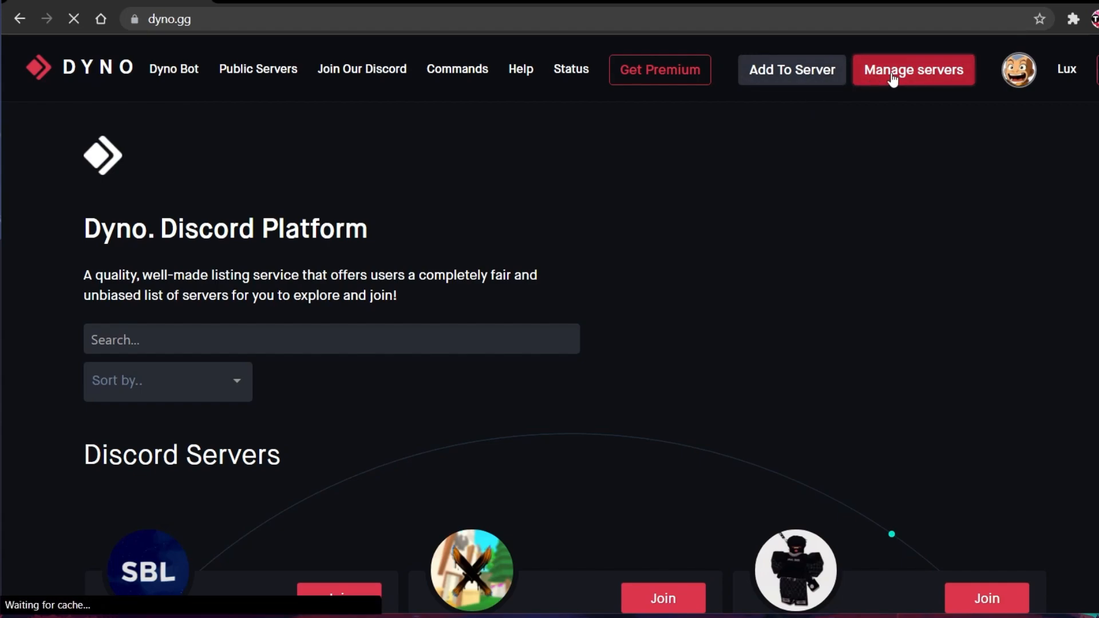
{"action": "left_click", "coordinate": [914, 69]}
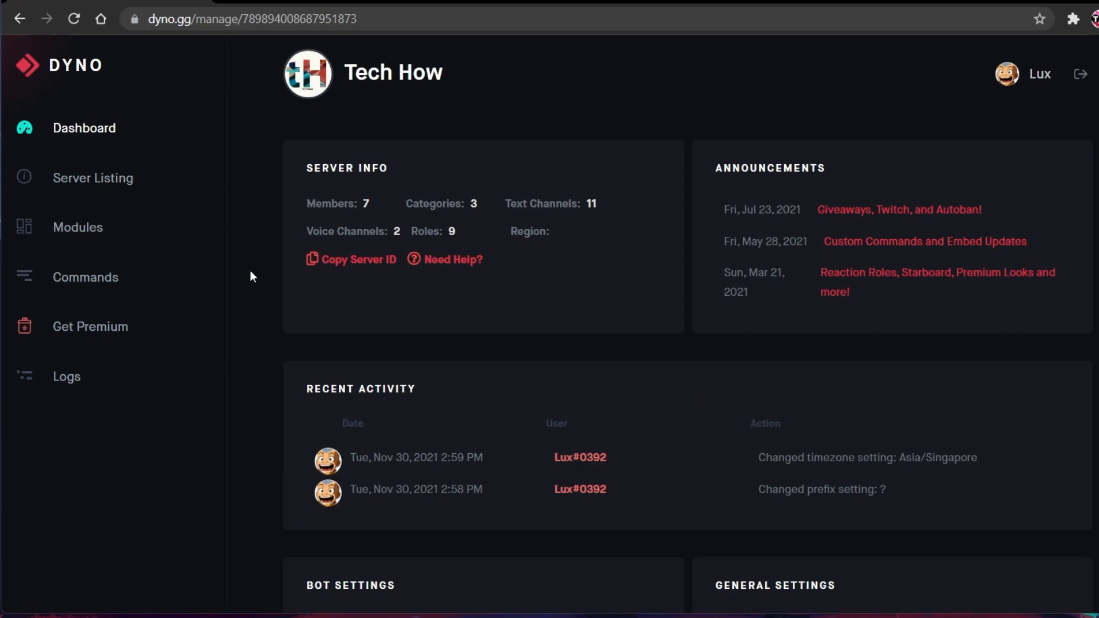
{"action": "mouse_move", "coordinate": [230, 268]}
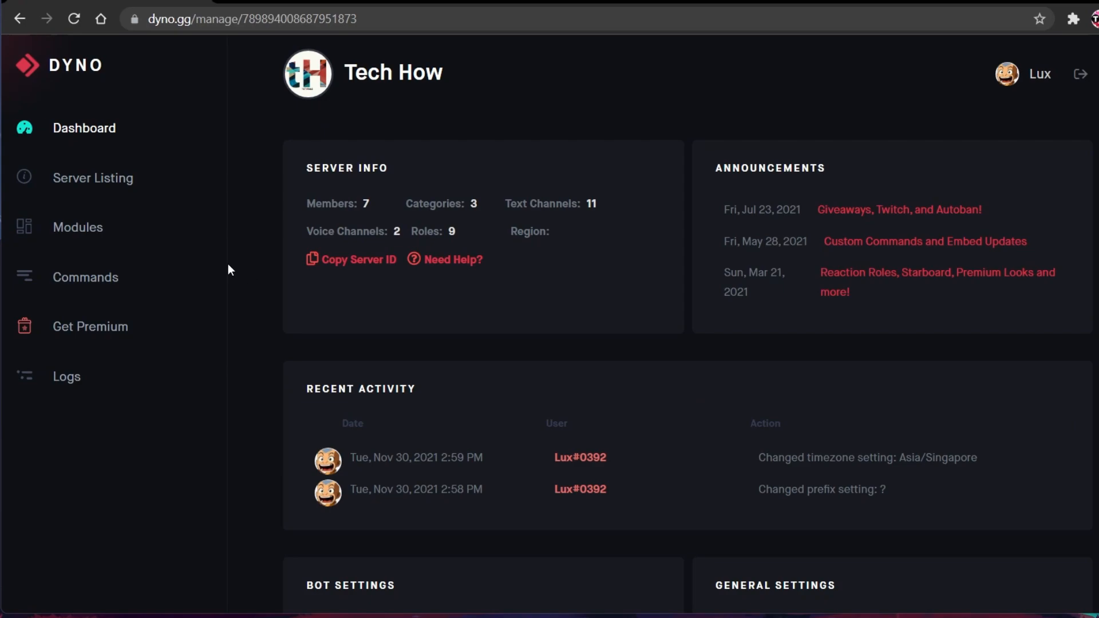
{"action": "left_click", "coordinate": [77, 227]}
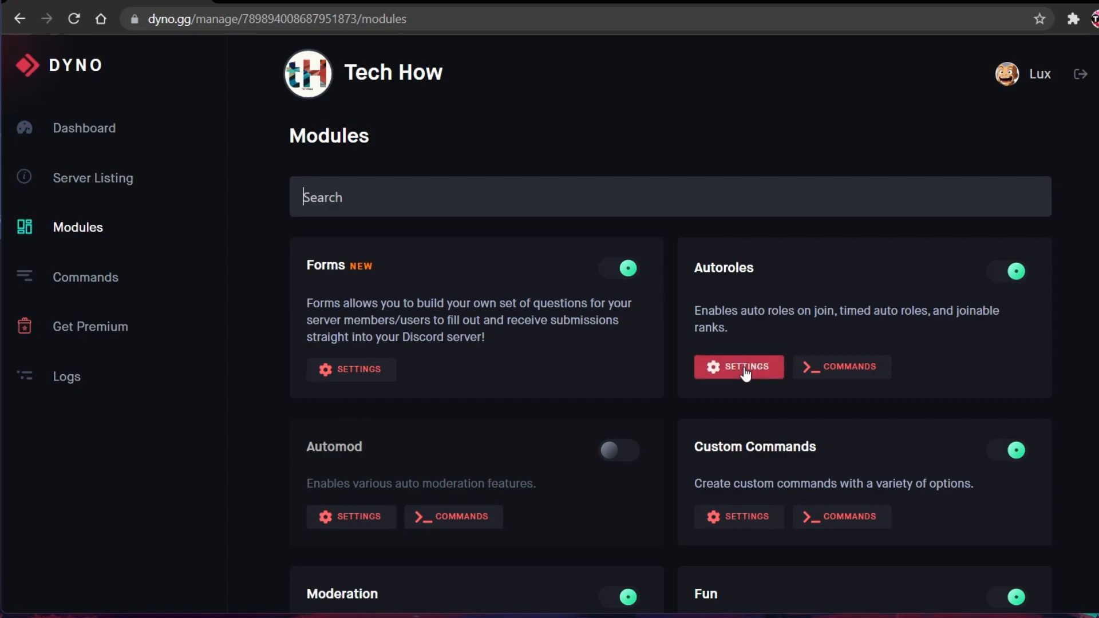
Add the ——Visitor—— and ——Other—— divider roles as Dyno autoroles with 0 delay.
{"action": "left_click", "coordinate": [739, 367]}
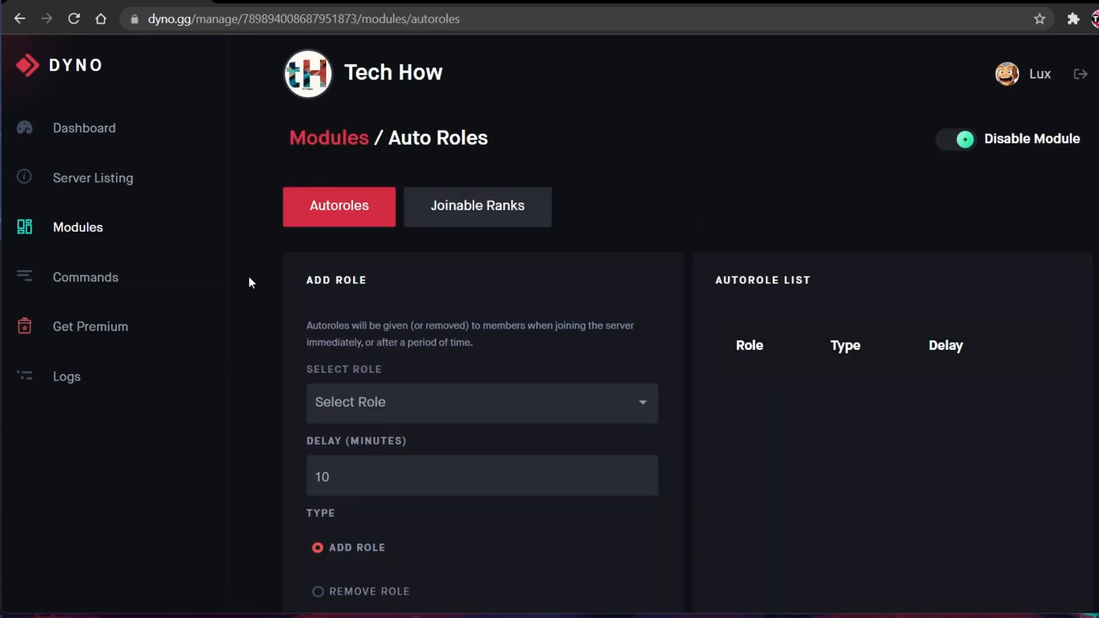
{"action": "scroll", "scroll_direction": "down", "scroll_amount": 3}
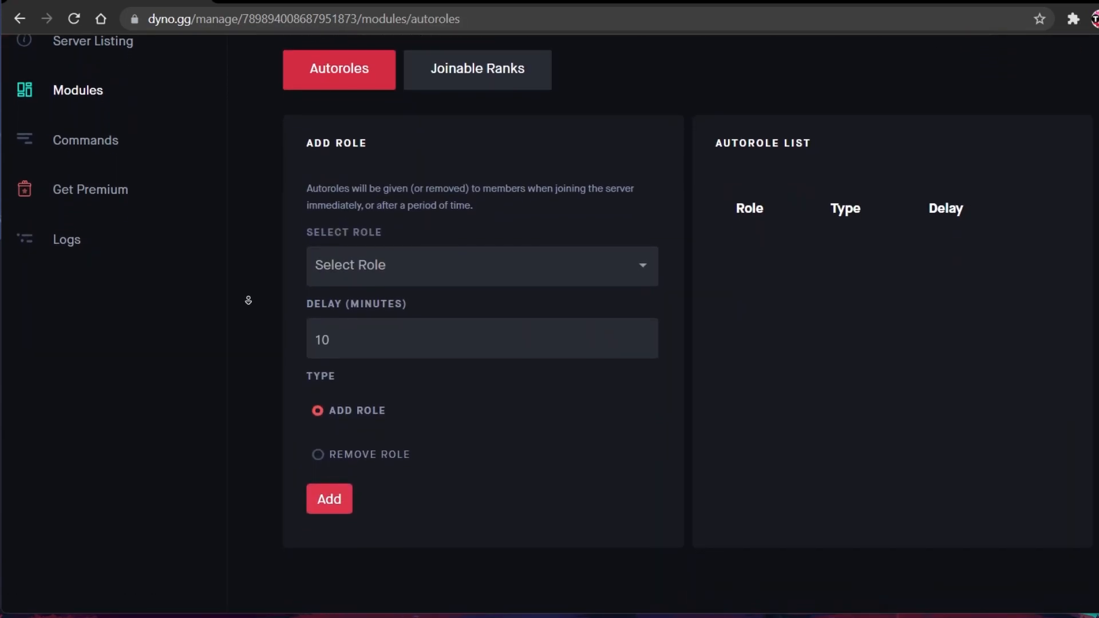
{"action": "mouse_move", "coordinate": [252, 303]}
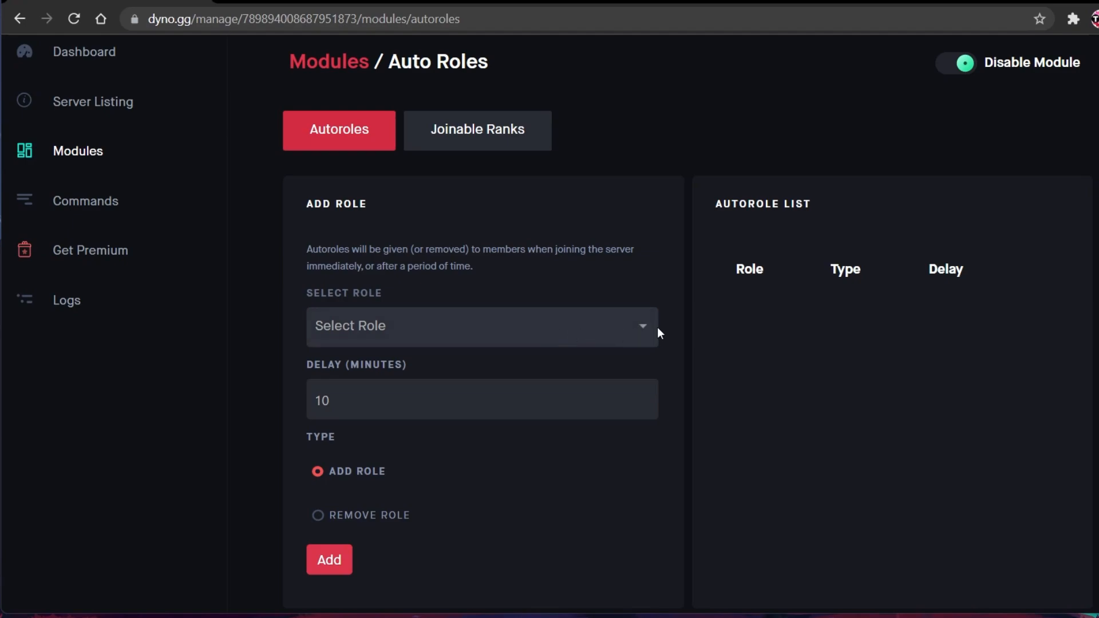
{"action": "left_click", "coordinate": [481, 326]}
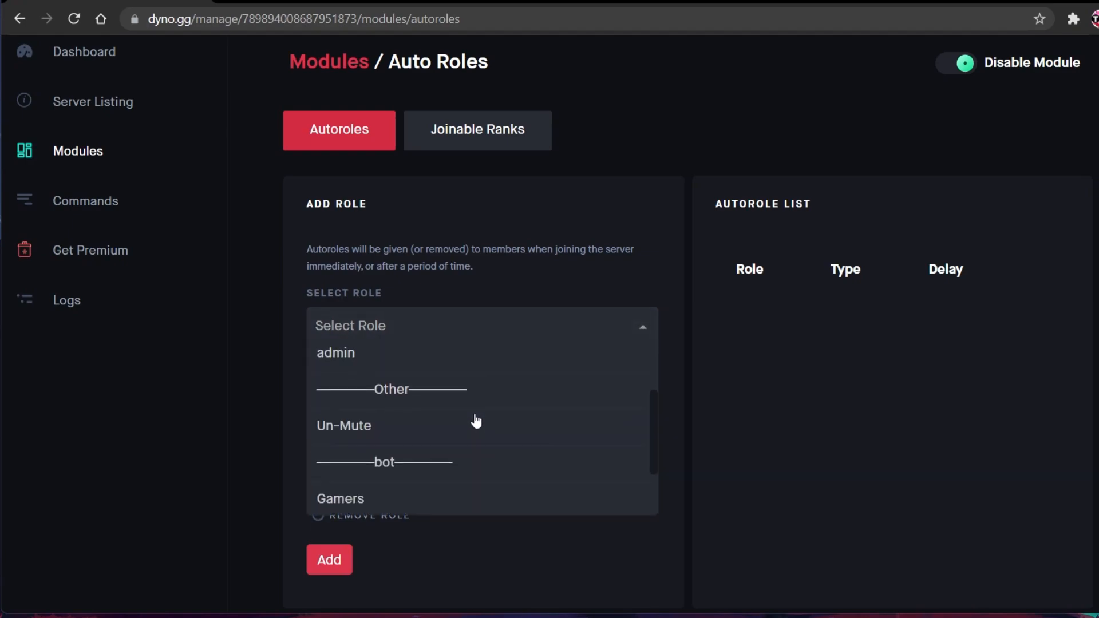
{"action": "scroll", "scroll_direction": "down", "scroll_amount": 3}
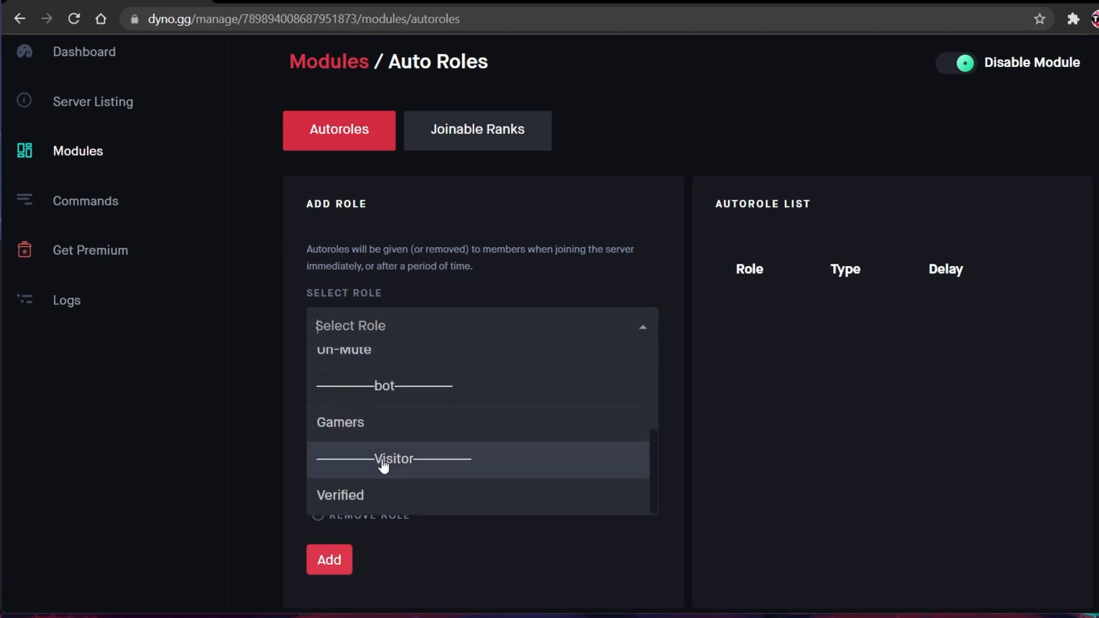
{"action": "left_click", "coordinate": [392, 459]}
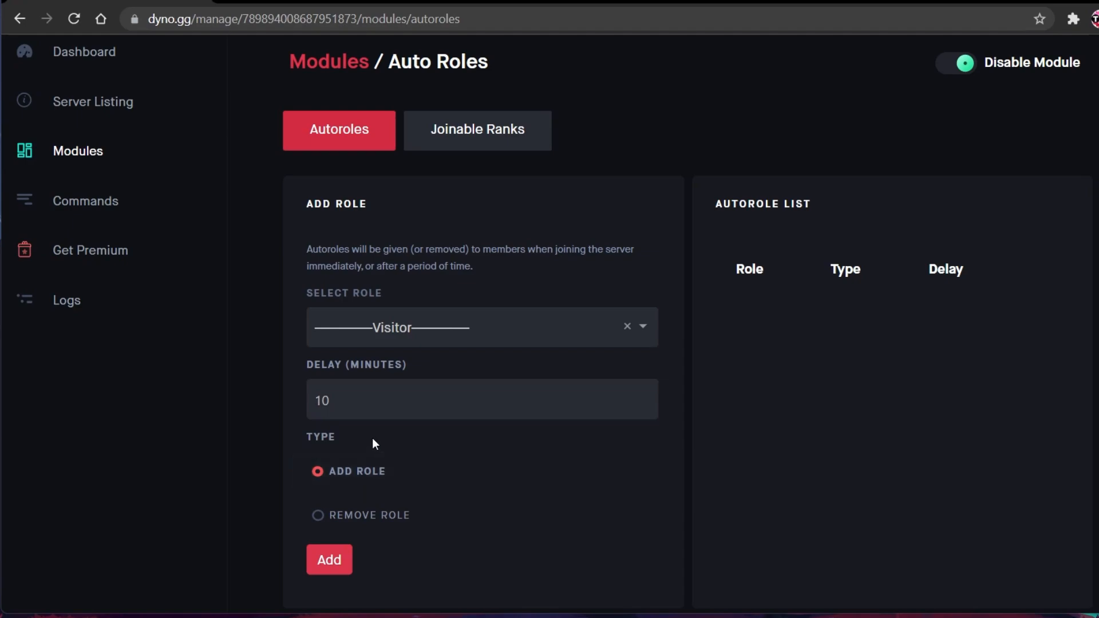
{"action": "mouse_move", "coordinate": [383, 375]}
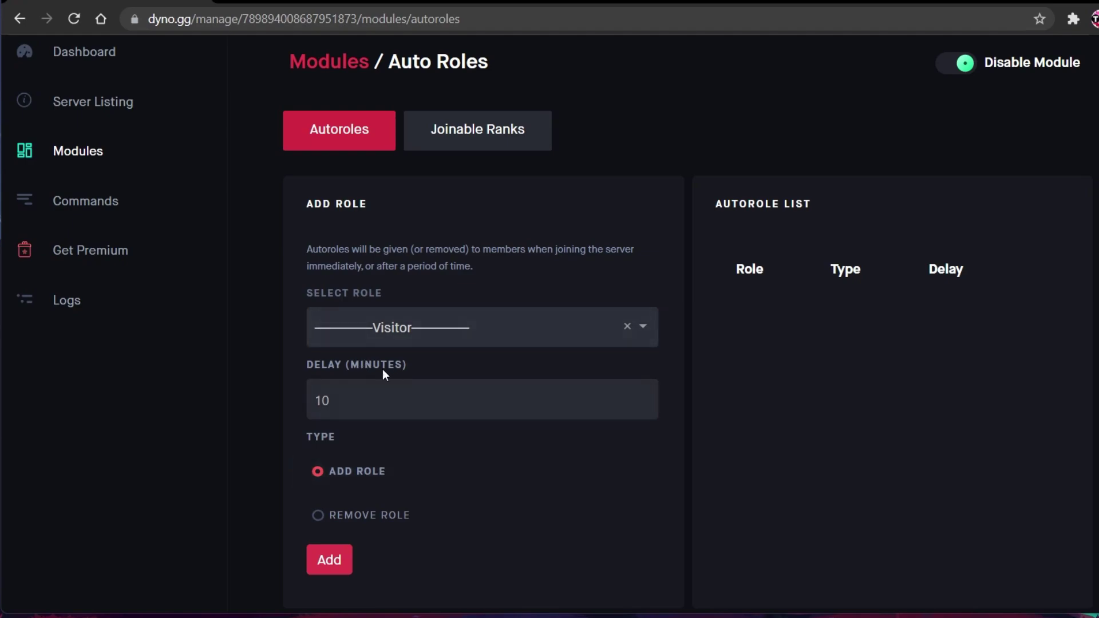
{"action": "left_click", "coordinate": [320, 400]}
{"action": "type", "text": "0"}
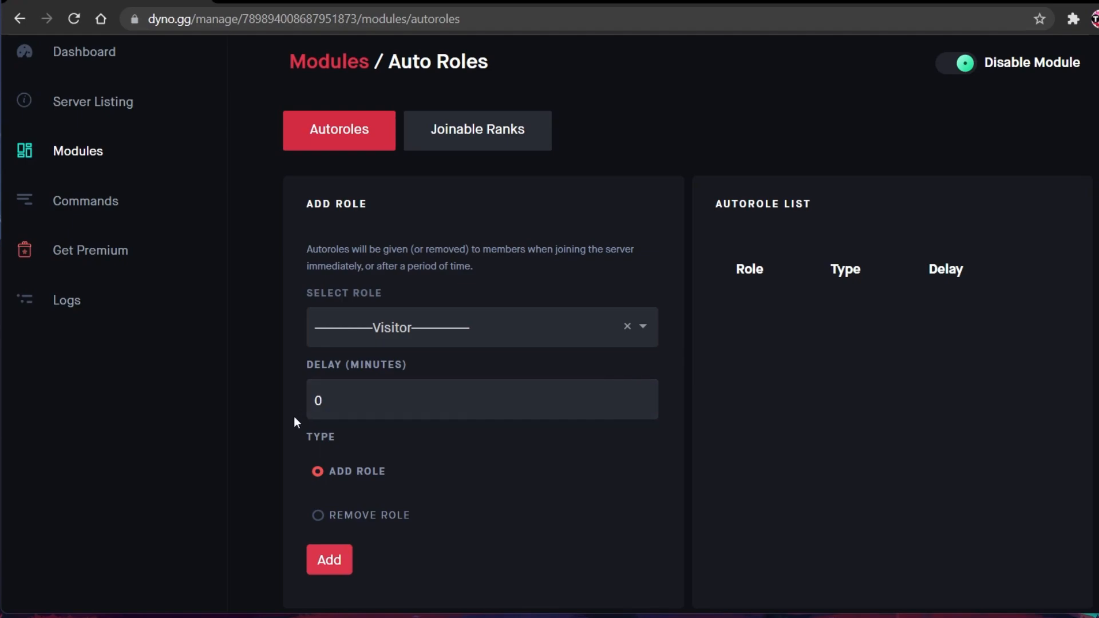
{"action": "left_click", "coordinate": [329, 560]}
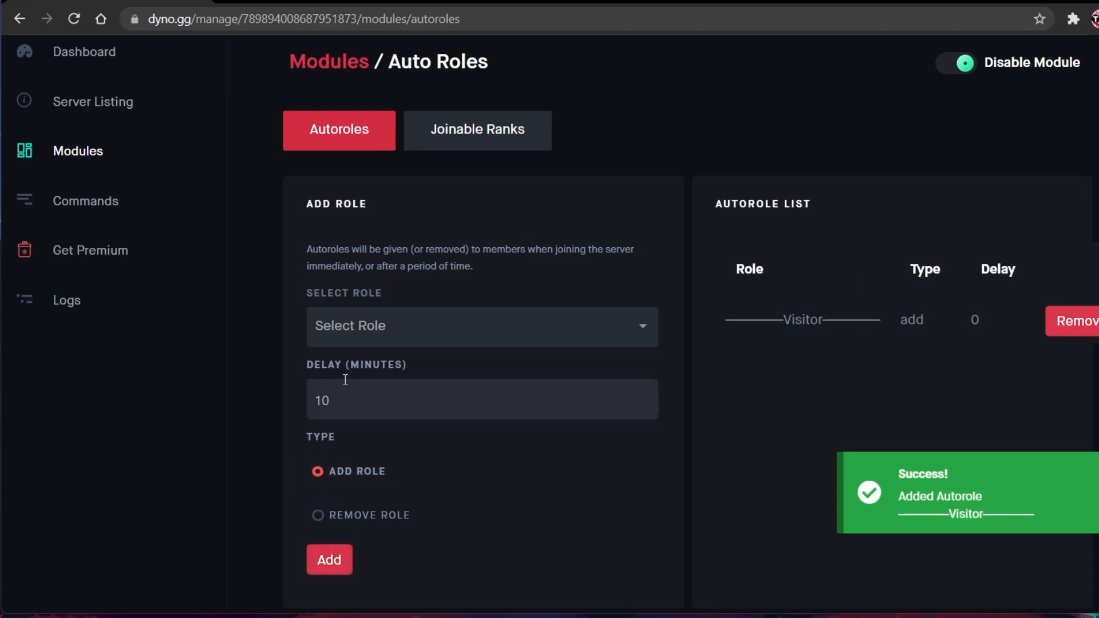
{"action": "left_click", "coordinate": [481, 326]}
{"action": "type", "text": "0"}
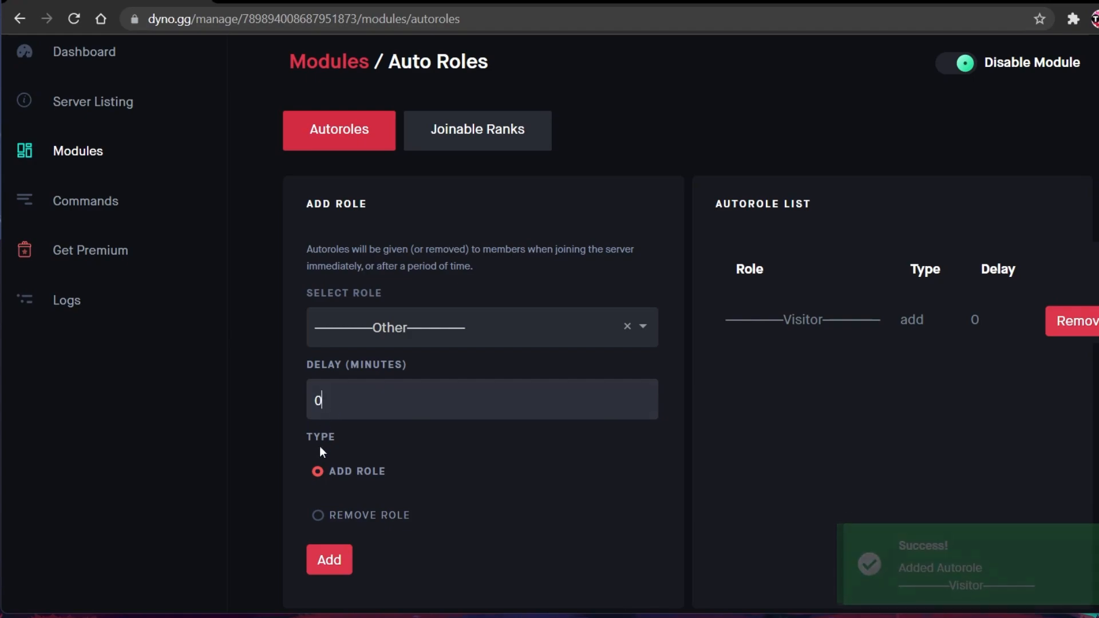
{"action": "left_click", "coordinate": [328, 560]}
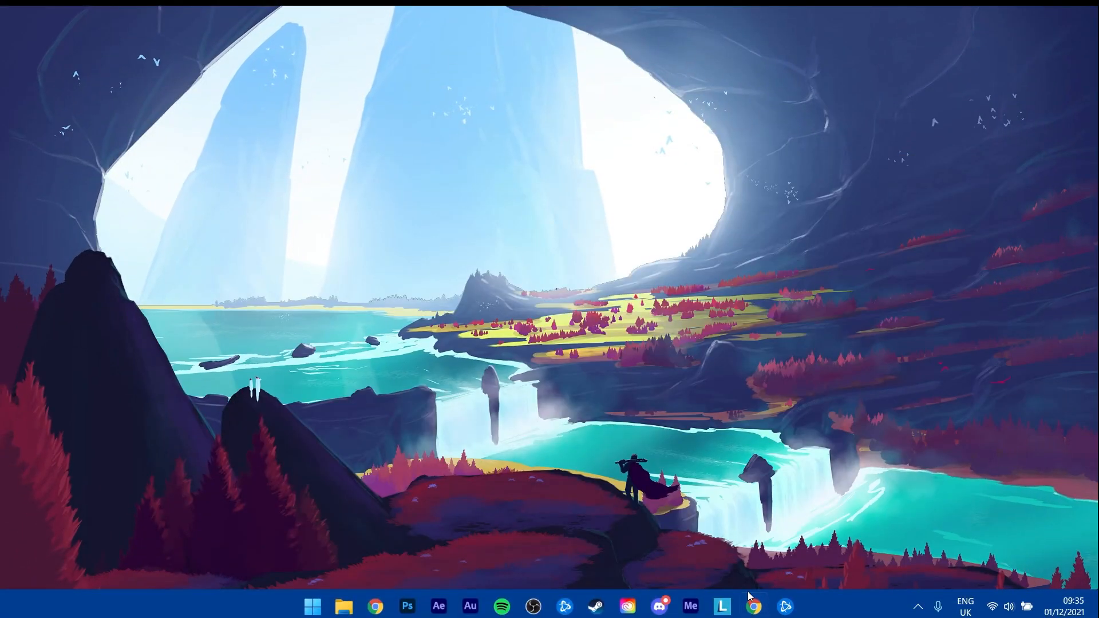
{"action": "left_click", "coordinate": [657, 604]}
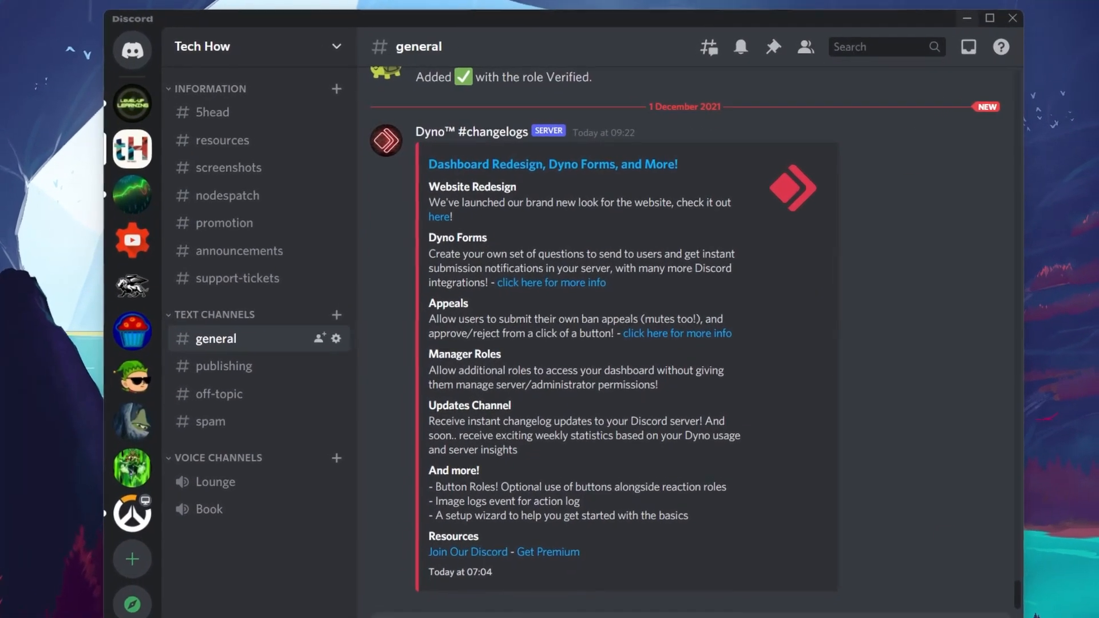
{"action": "mouse_move", "coordinate": [826, 37]}
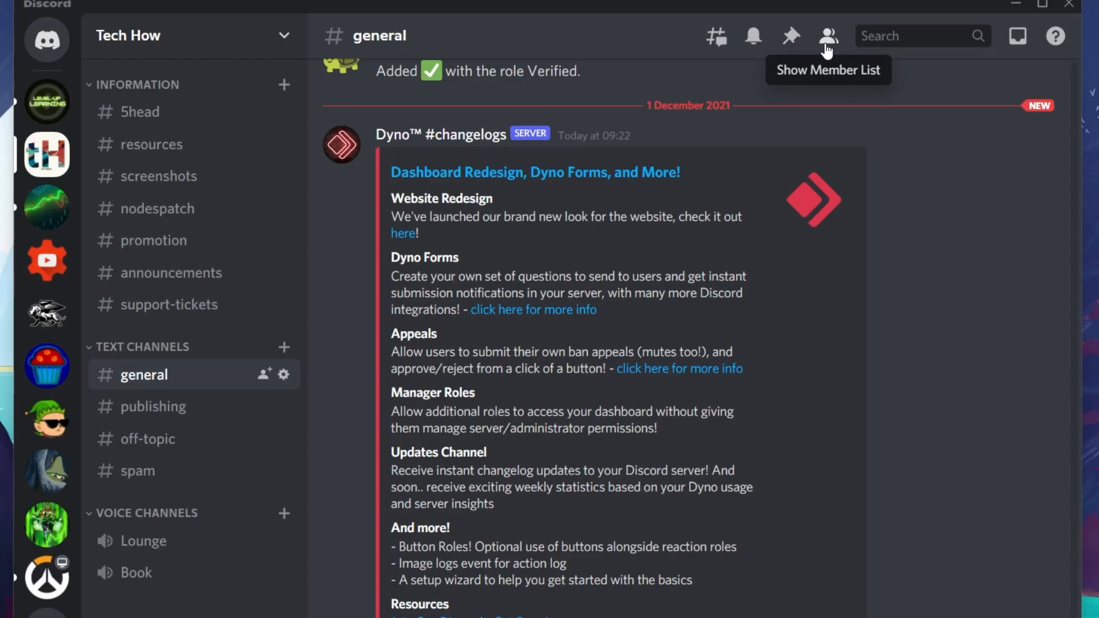
{"action": "left_click", "coordinate": [828, 36]}
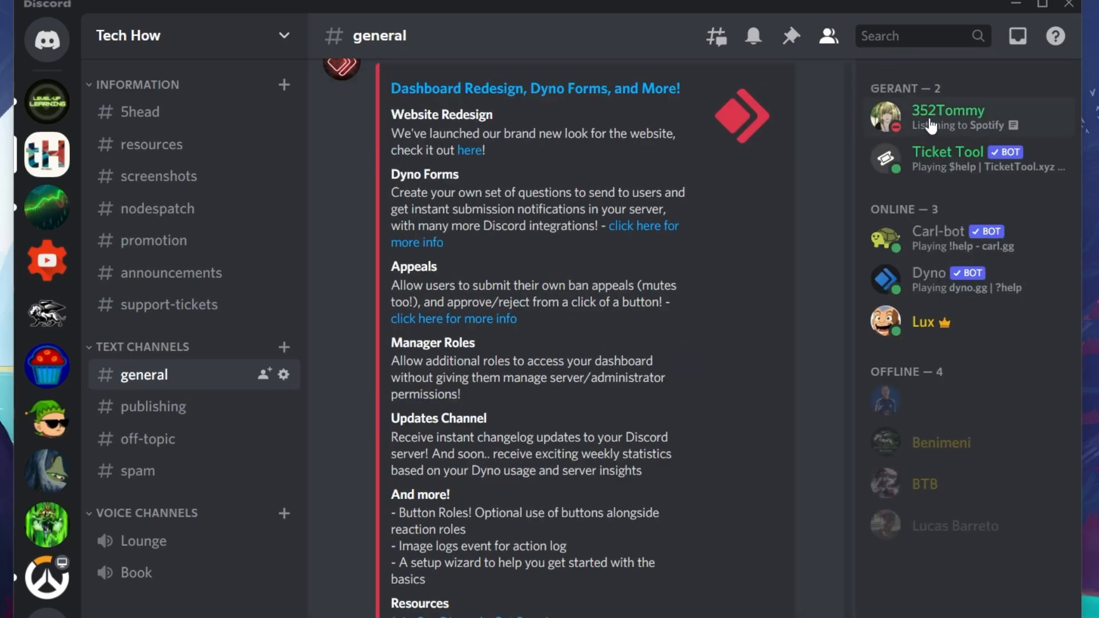
{"action": "left_click", "coordinate": [948, 111]}
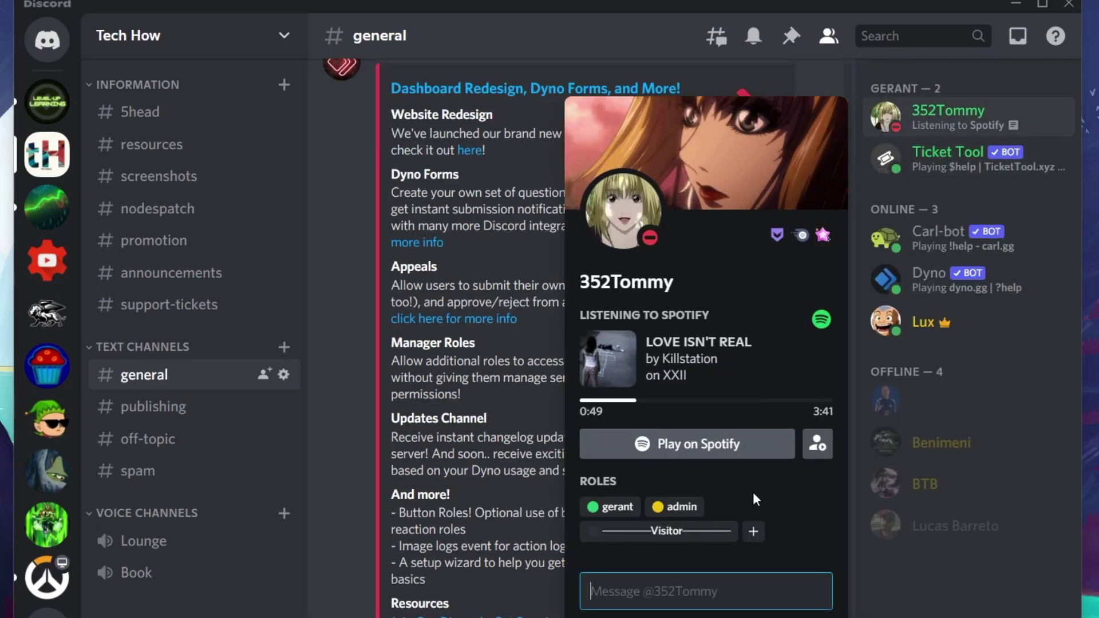
{"action": "mouse_move", "coordinate": [630, 540]}
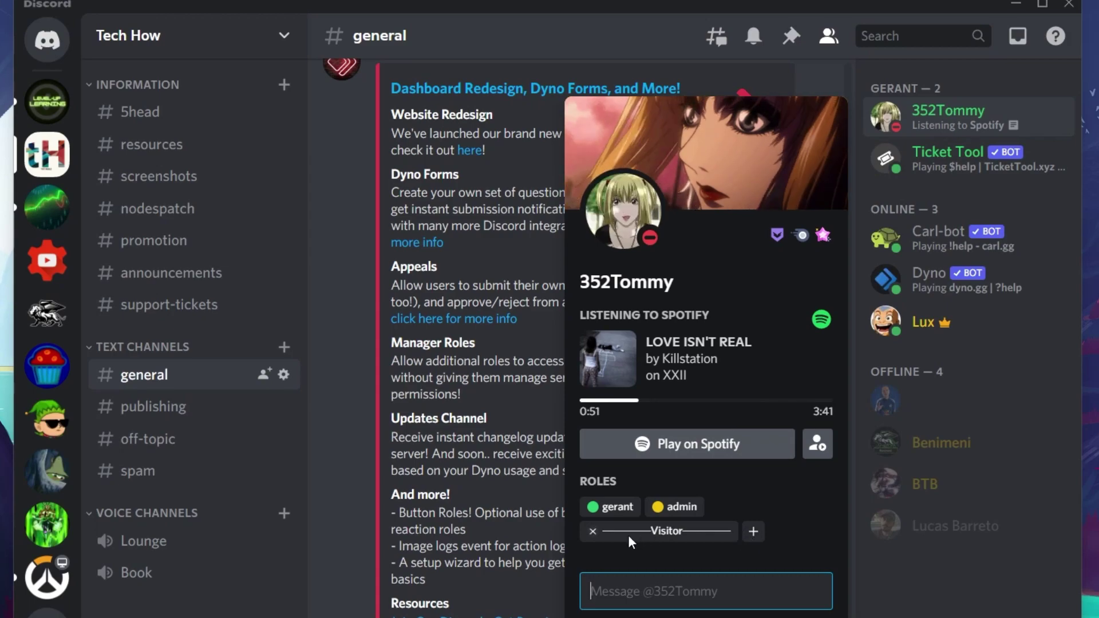